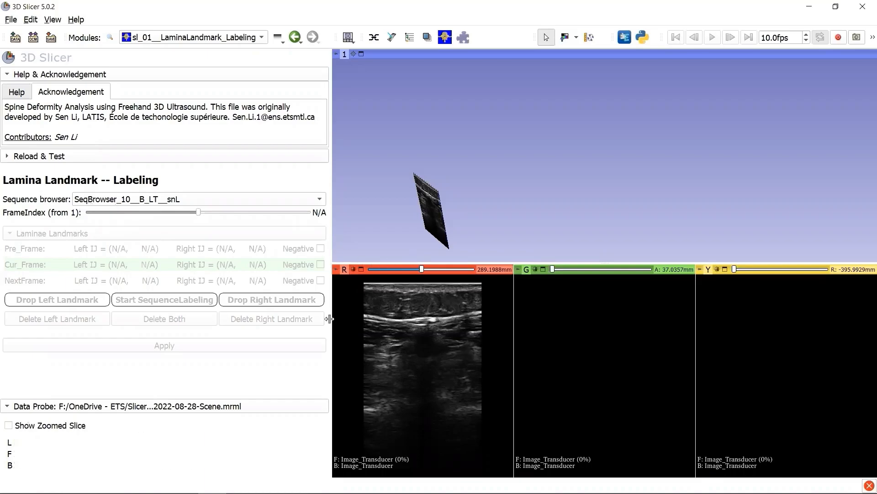
mouse_move(194, 262)
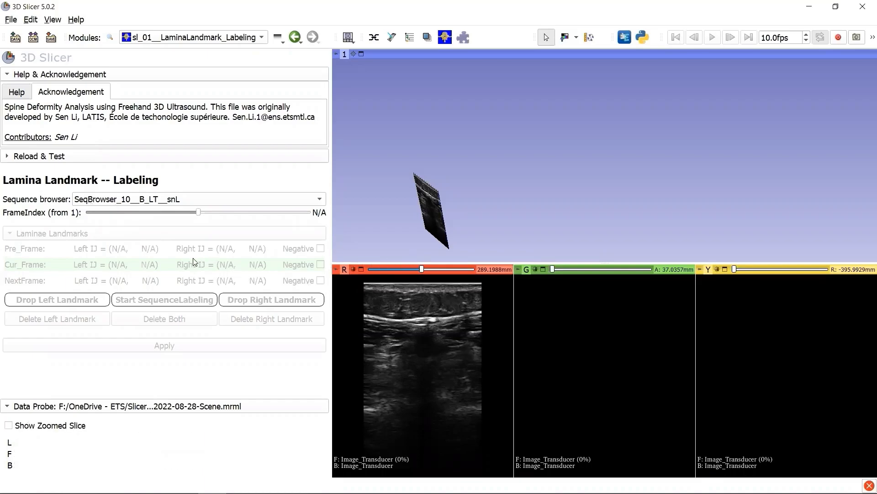
mouse_move(436, 219)
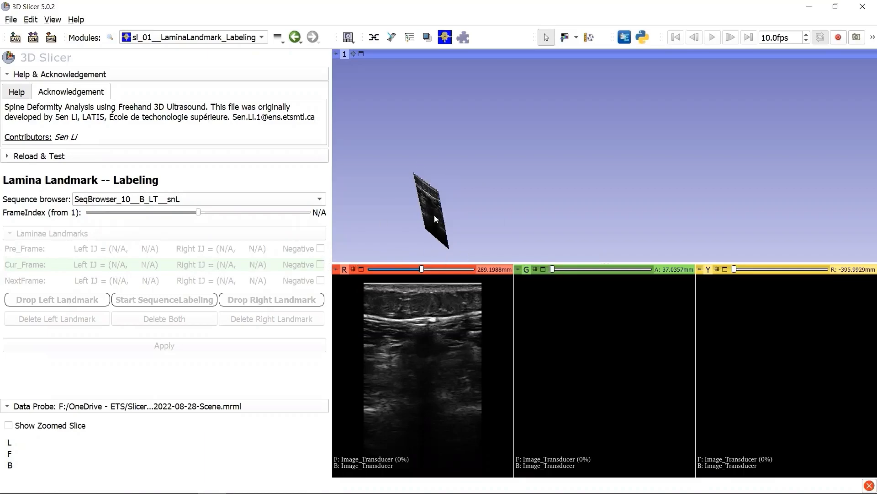
mouse_move(3, 224)
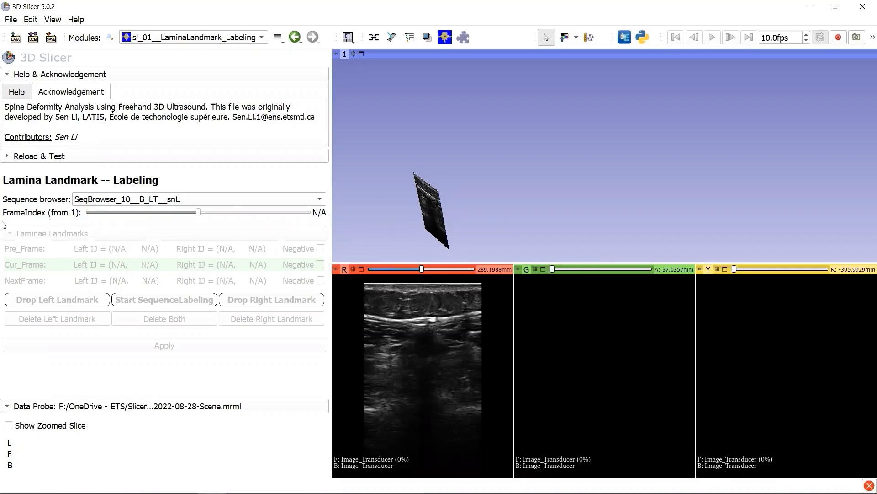
mouse_move(314, 239)
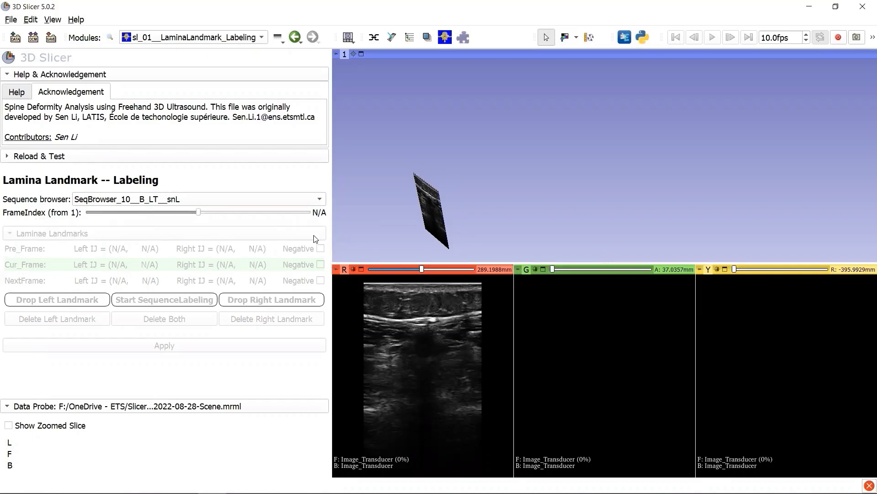
mouse_move(307, 224)
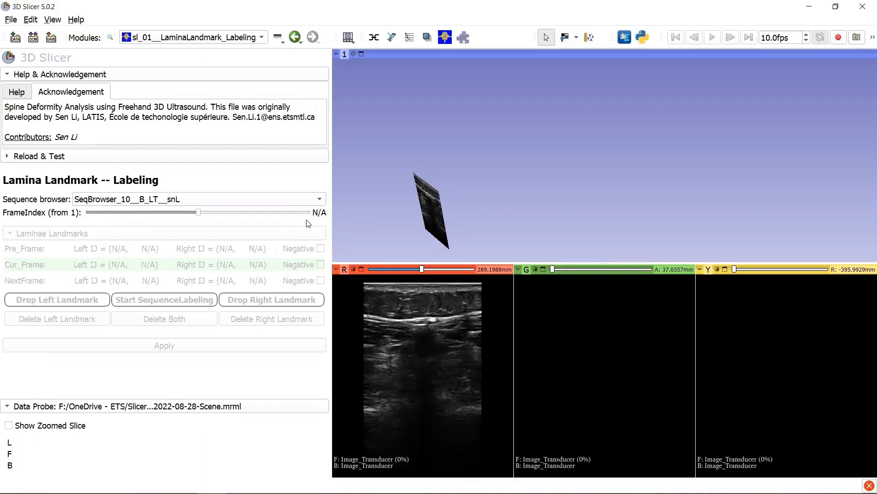
mouse_move(96, 228)
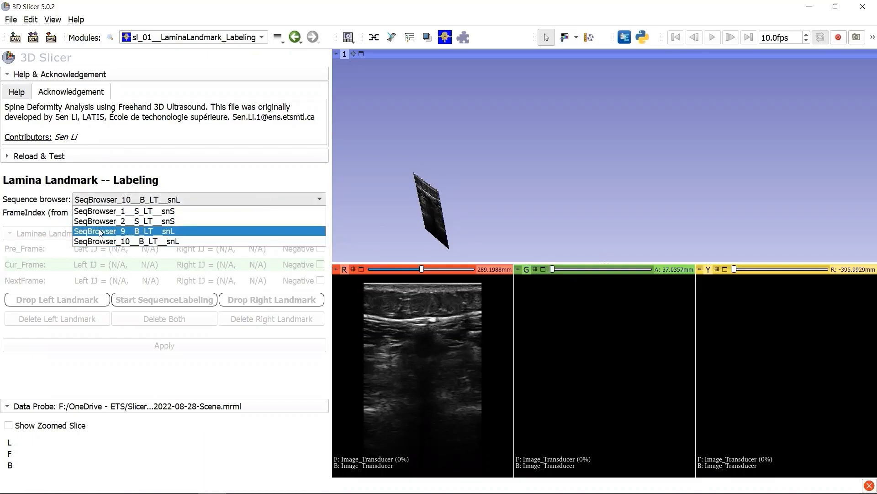
mouse_move(130, 241)
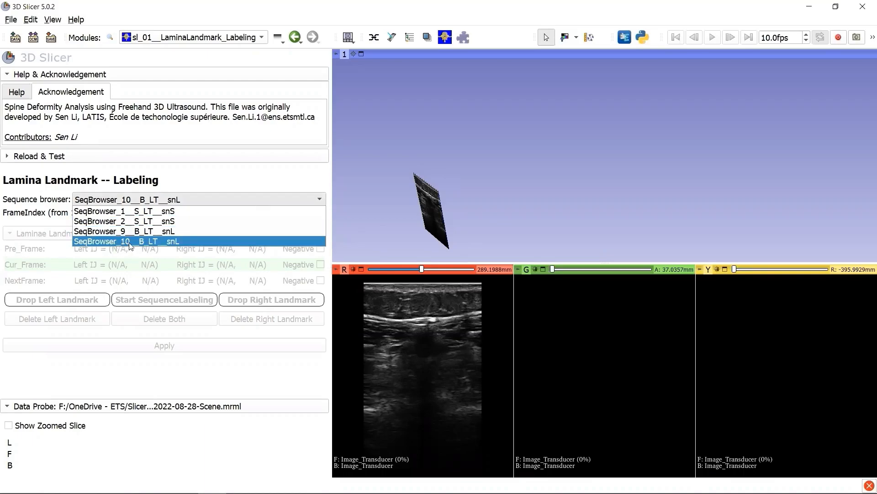
mouse_move(190, 242)
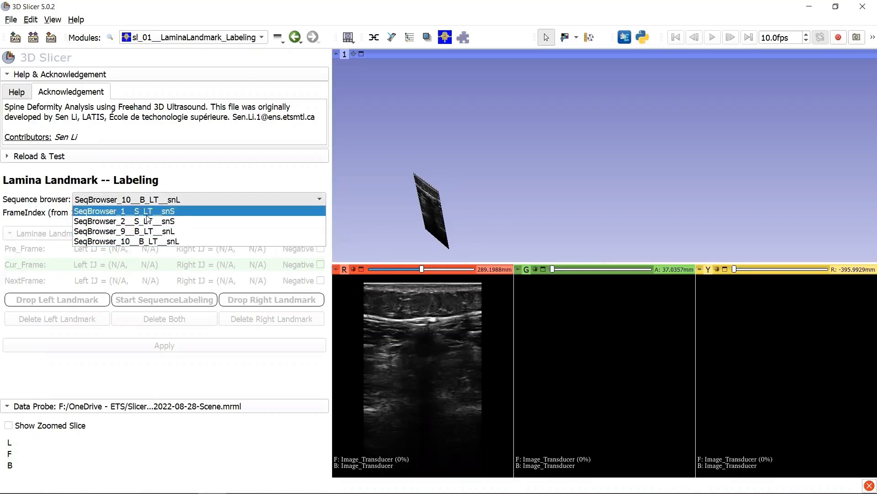
left_click(124, 211)
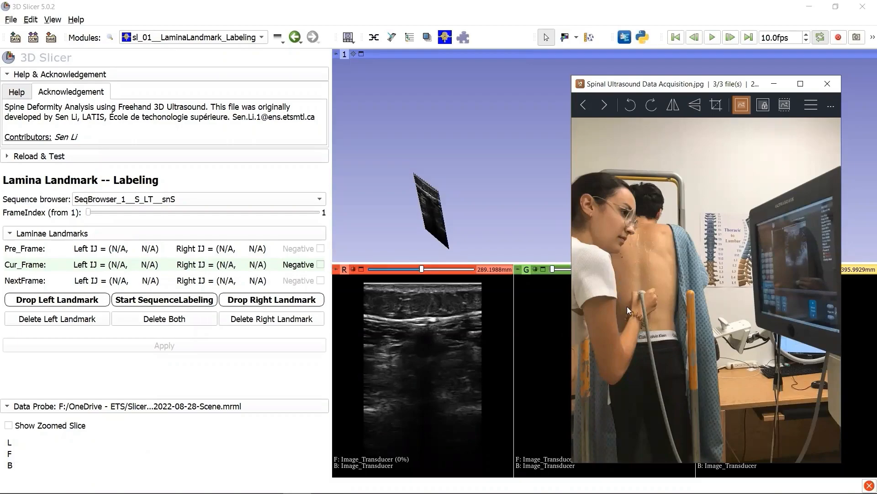
mouse_move(630, 330)
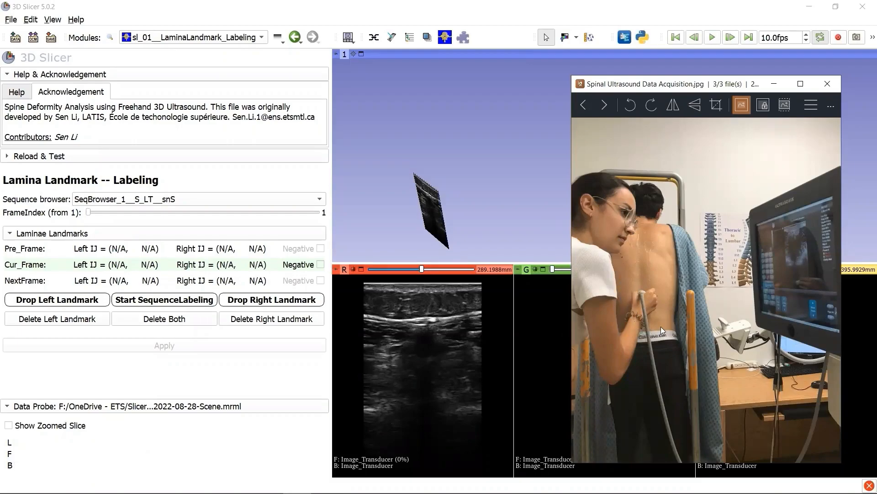
mouse_move(646, 226)
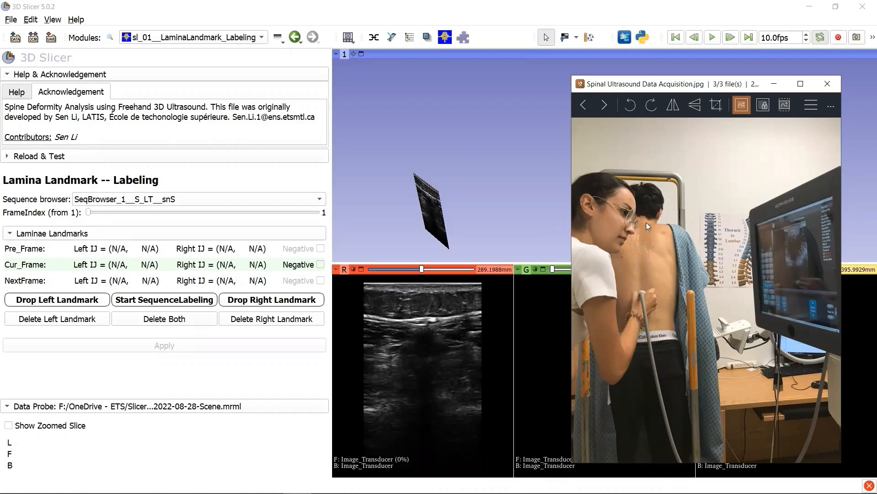
mouse_move(640, 234)
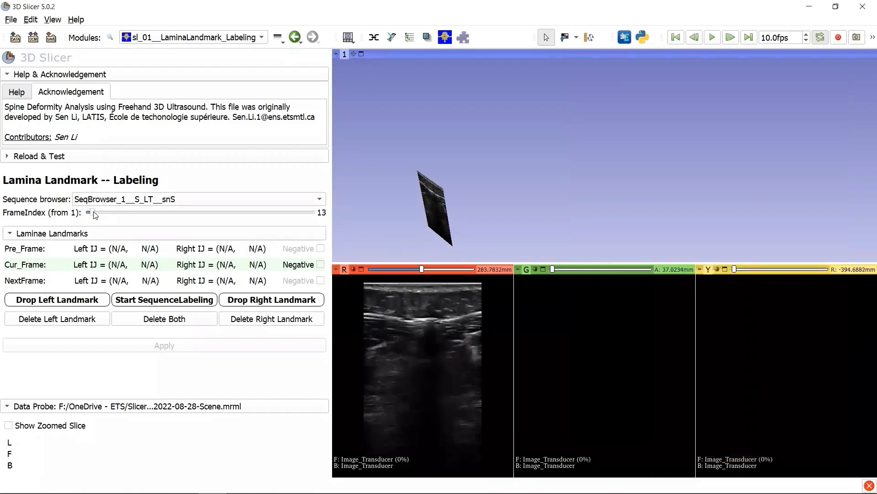
Scrub the SeqBrowser_1__S_LT__snS sweep forward to its last frame, 640
left_click_drag(92, 212, 150, 212)
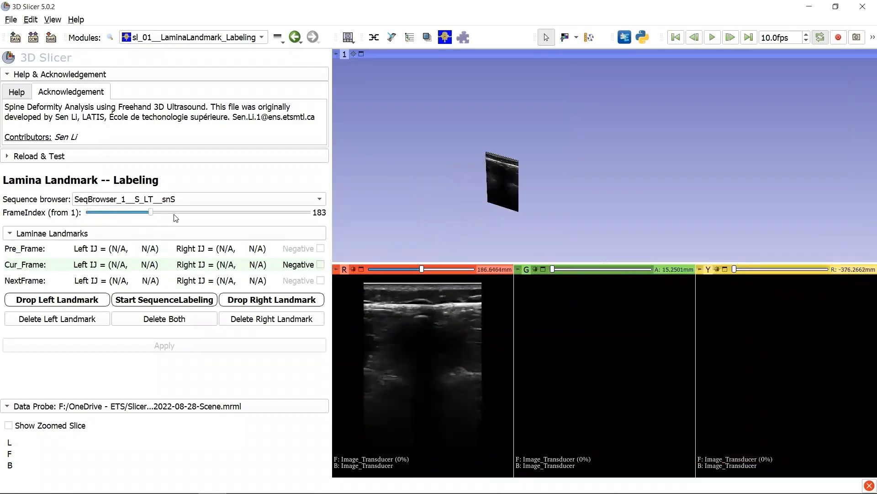
left_click_drag(150, 212, 293, 212)
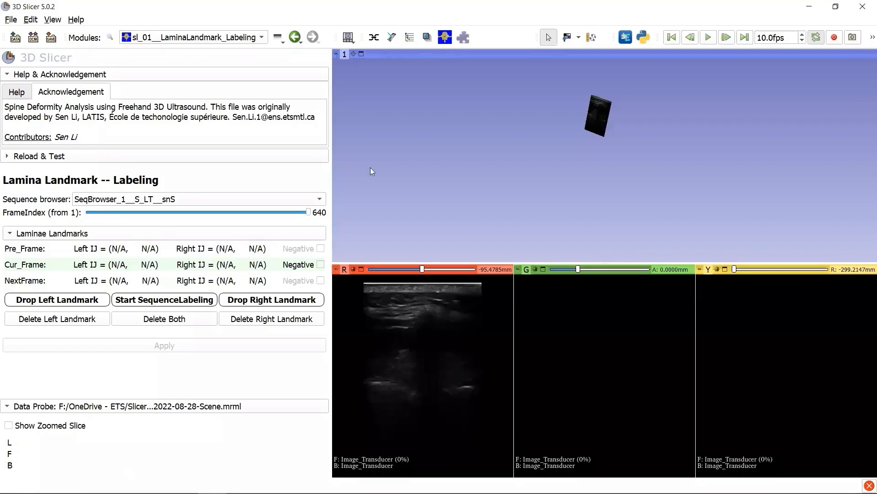
mouse_move(66, 230)
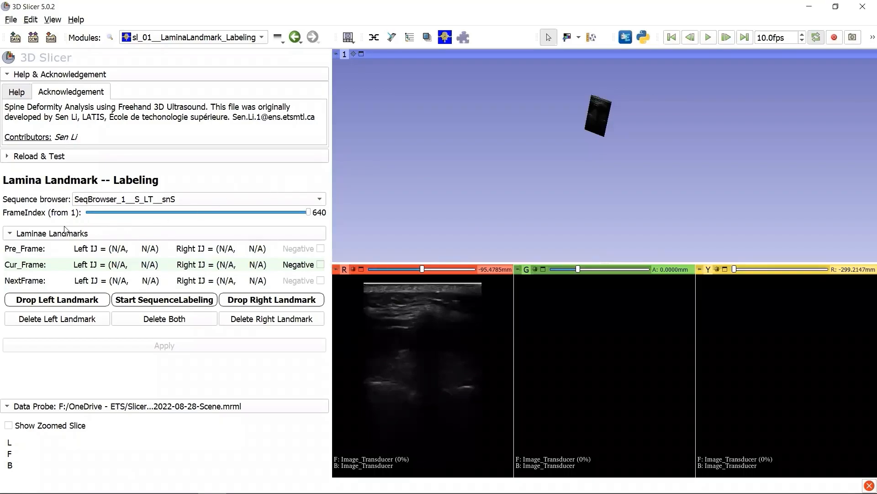
mouse_move(520, 148)
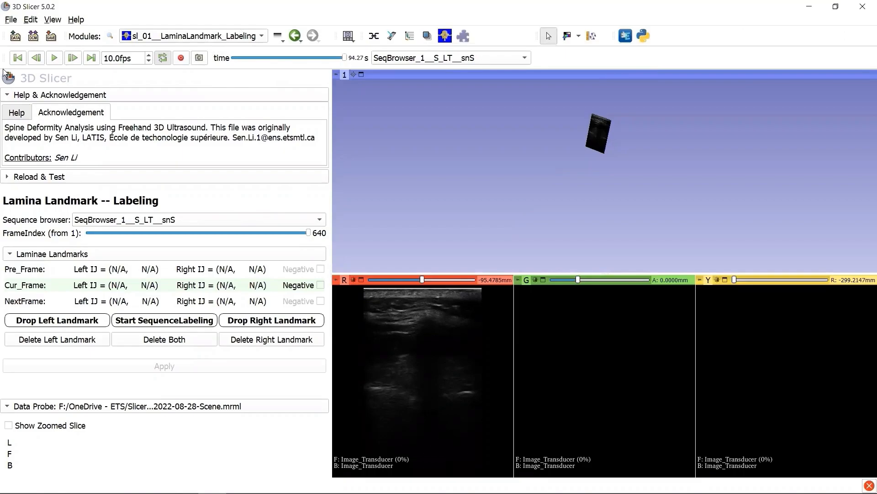
mouse_move(207, 50)
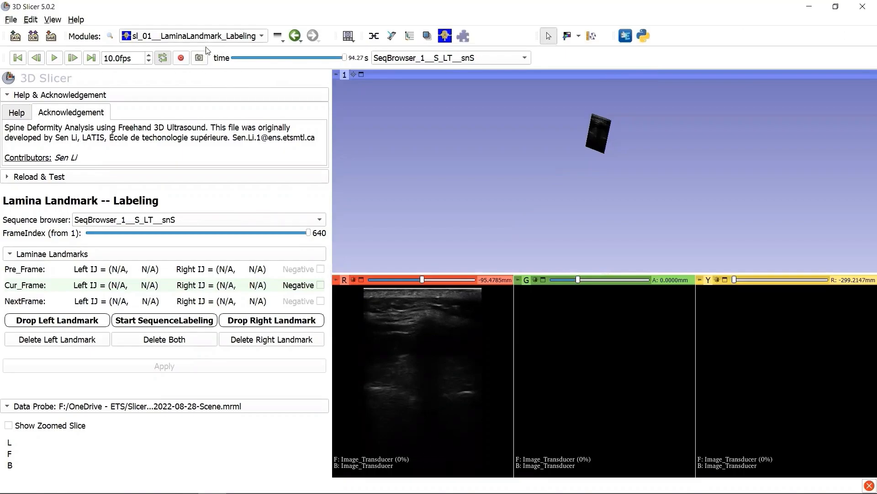
mouse_move(81, 245)
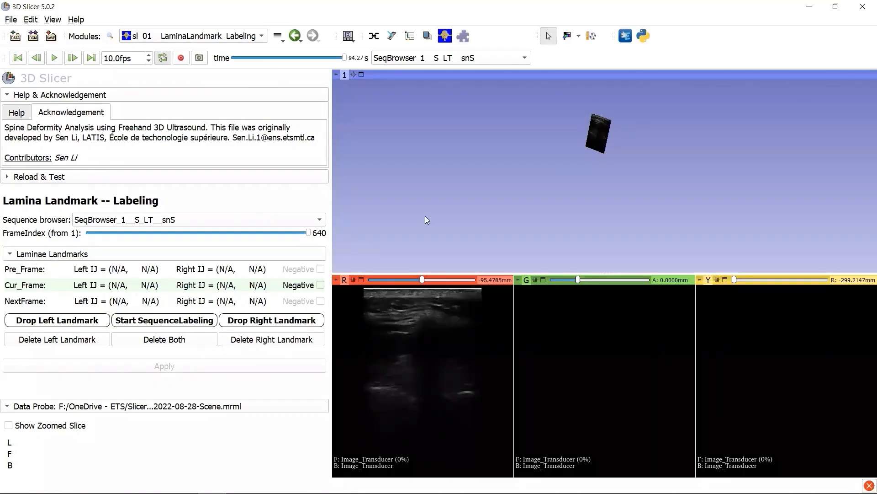
Scrub the sweep back near the start, then forward to frame 384
left_click_drag(307, 232, 296, 232)
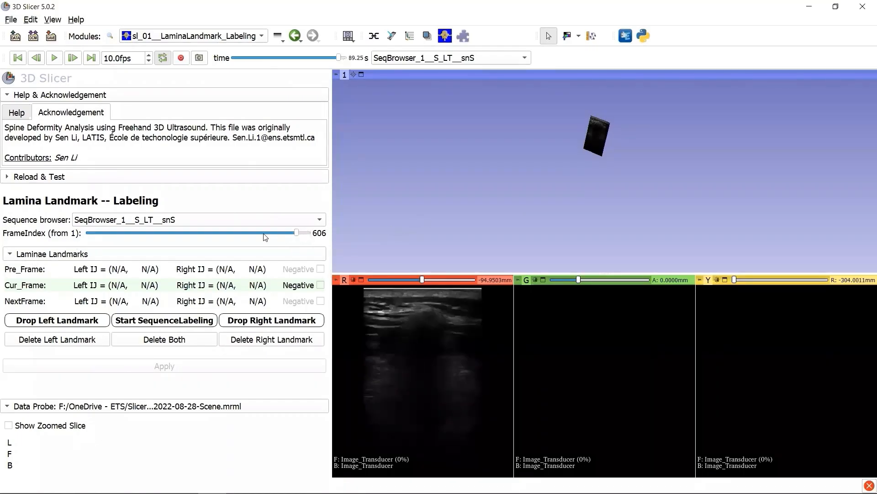
left_click_drag(296, 233, 104, 232)
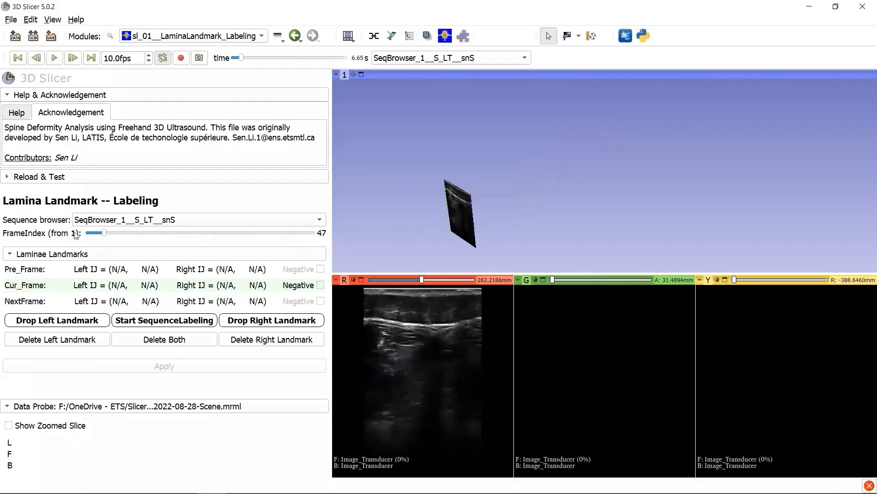
left_click_drag(96, 232, 100, 233)
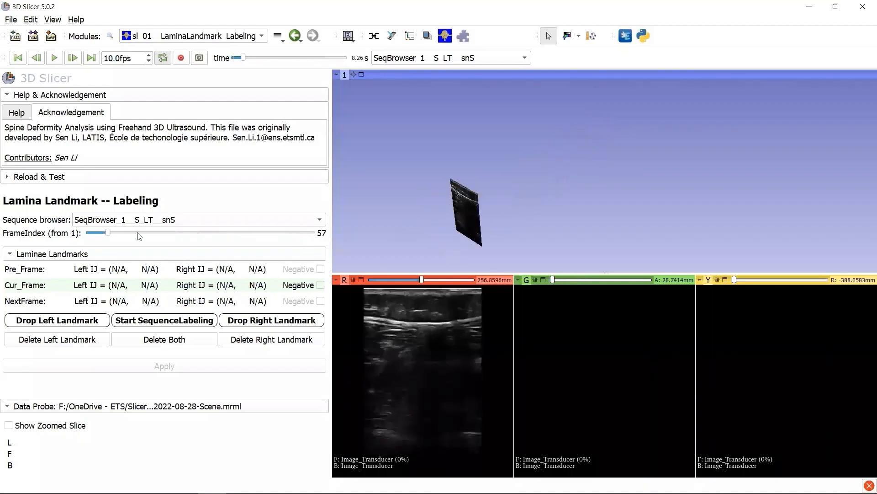
left_click_drag(101, 232, 248, 233)
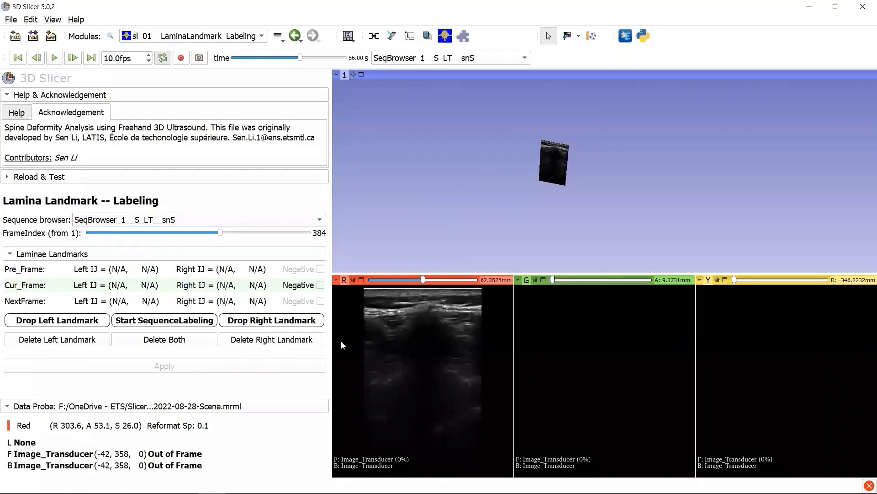
left_click(271, 320)
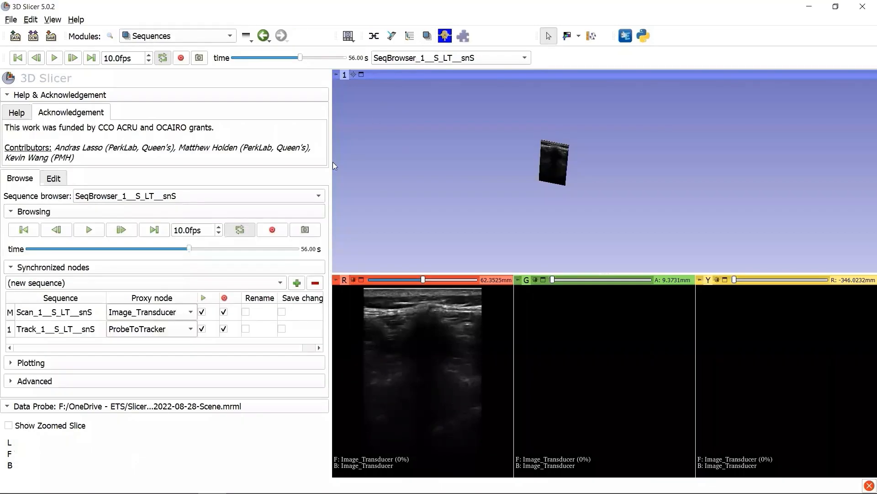
mouse_move(72, 213)
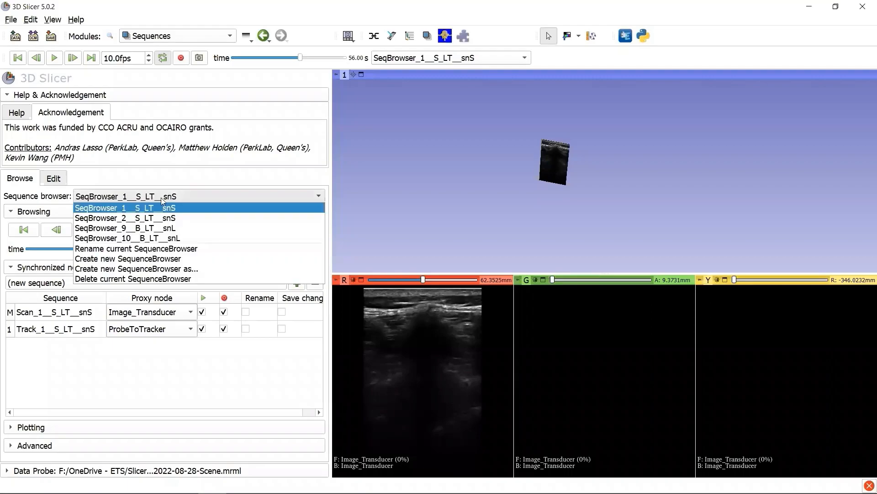
left_click(125, 217)
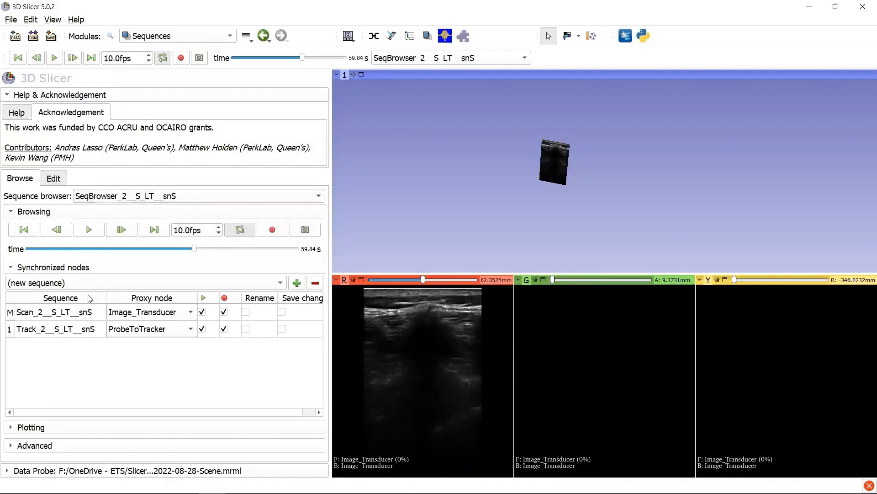
mouse_move(13, 336)
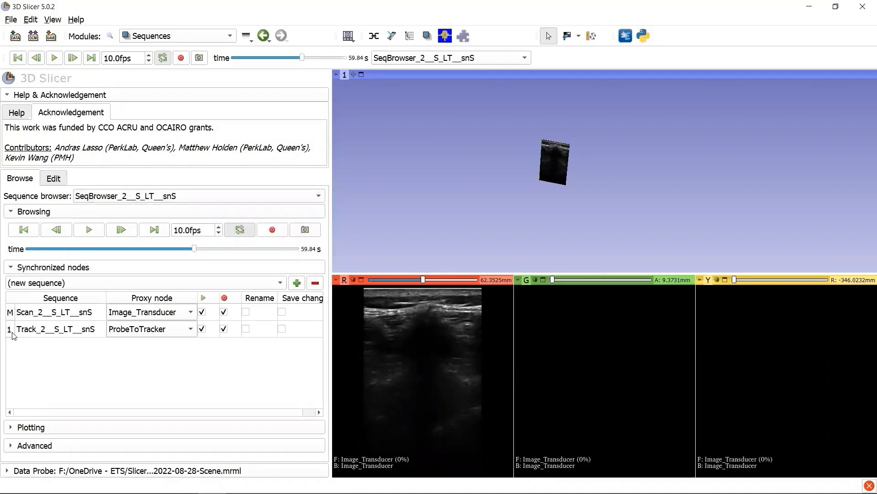
mouse_move(15, 346)
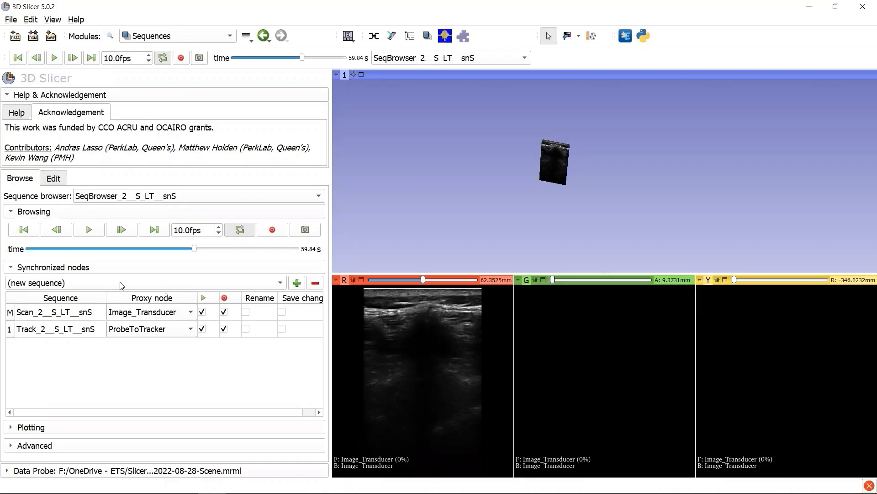
mouse_move(95, 315)
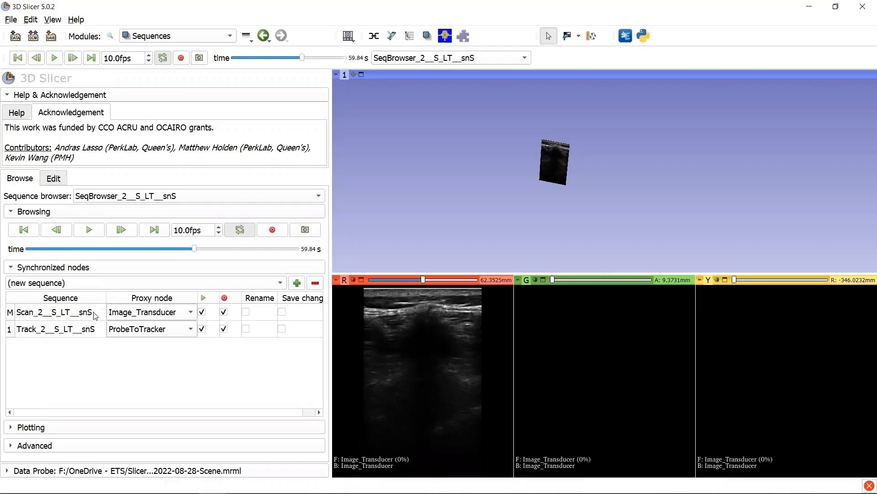
mouse_move(92, 322)
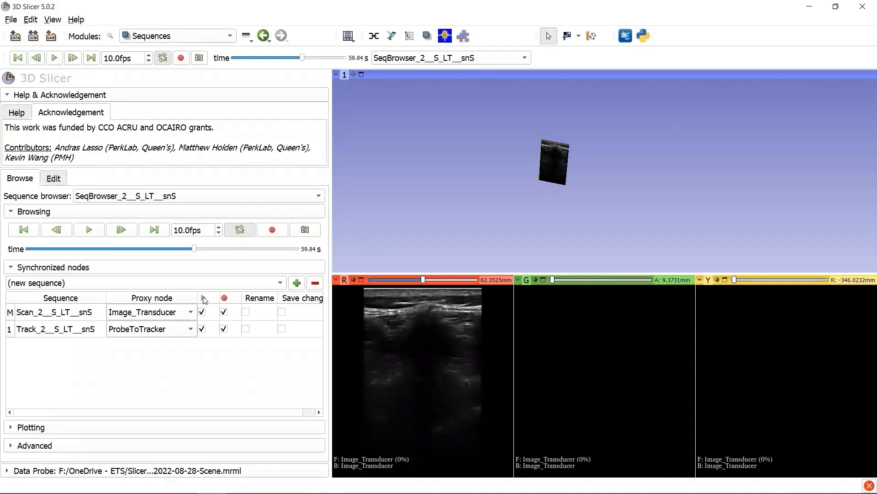
mouse_move(202, 299)
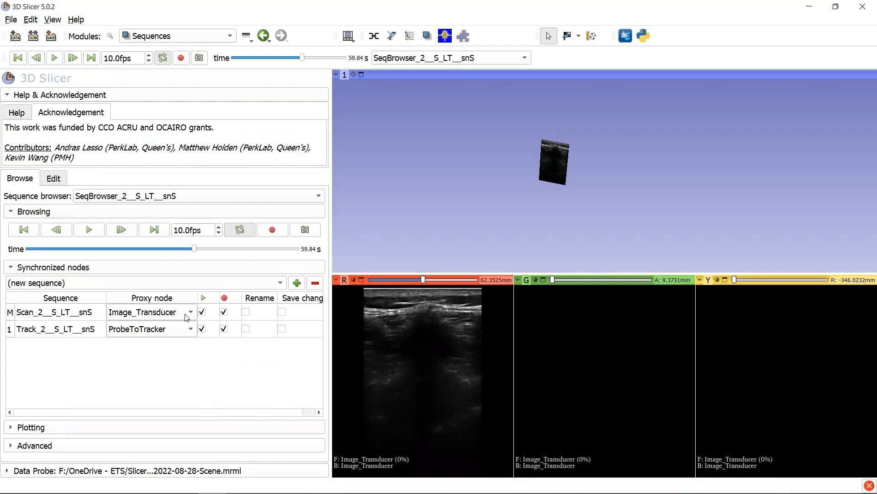
mouse_move(498, 73)
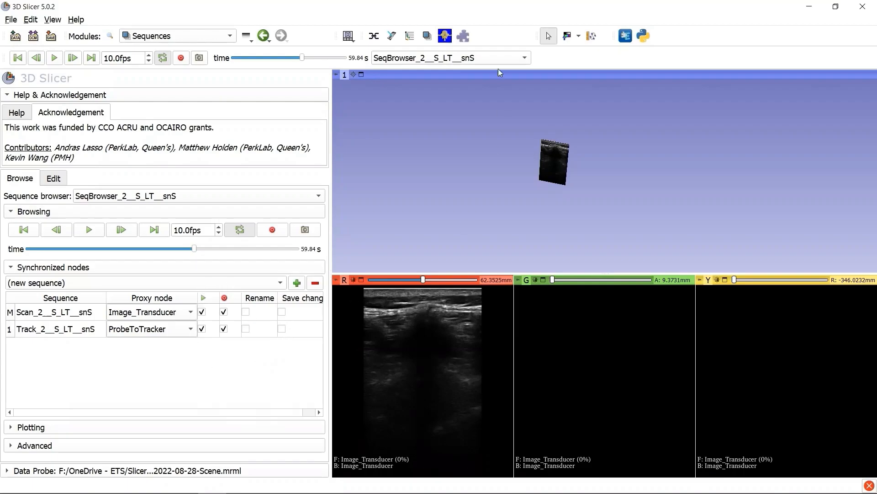
In sl_01 LaminaLandmark_Labeling, mark frame 1's laminae at (66,156) and (253,157)
left_click(178, 35)
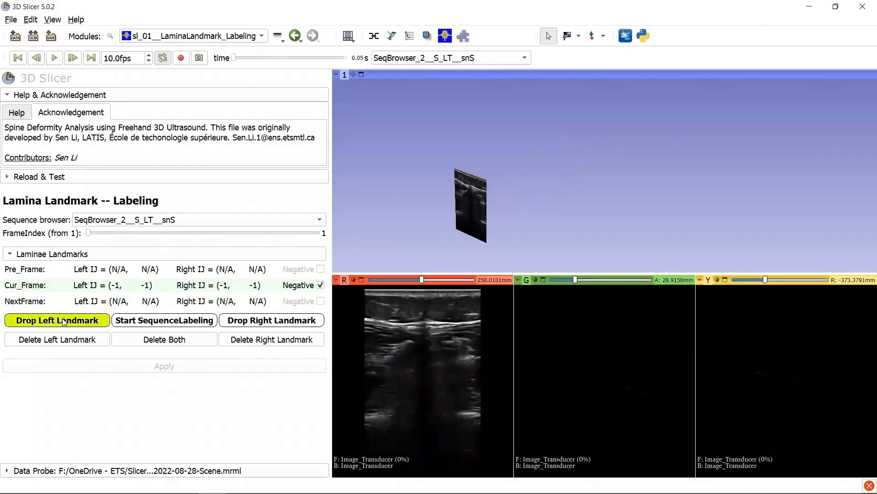
left_click(57, 320)
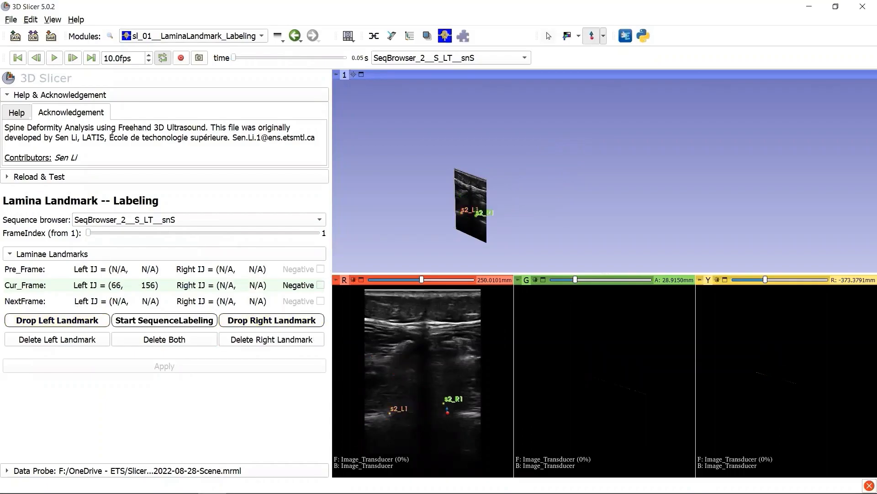
left_click(442, 413)
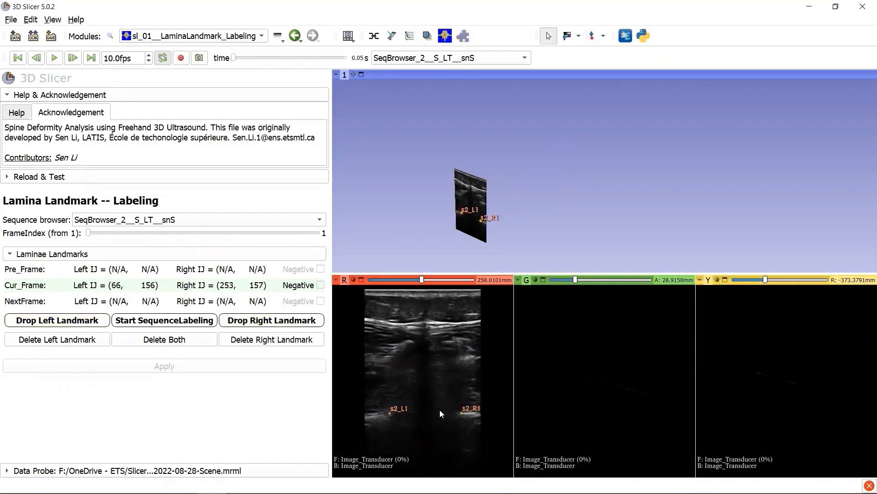
mouse_move(364, 409)
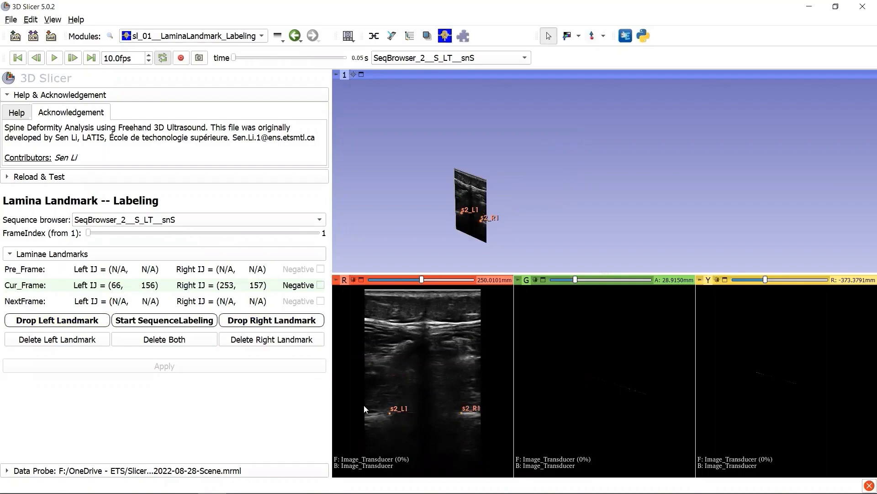
mouse_move(384, 424)
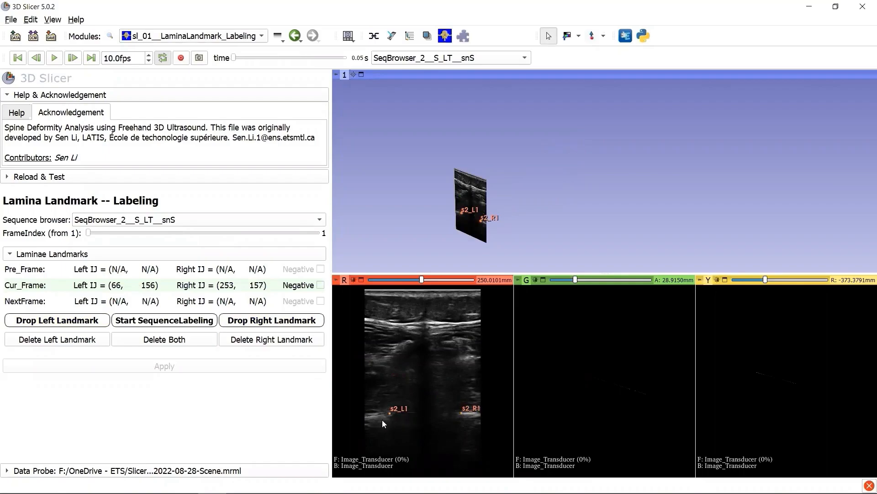
mouse_move(90, 232)
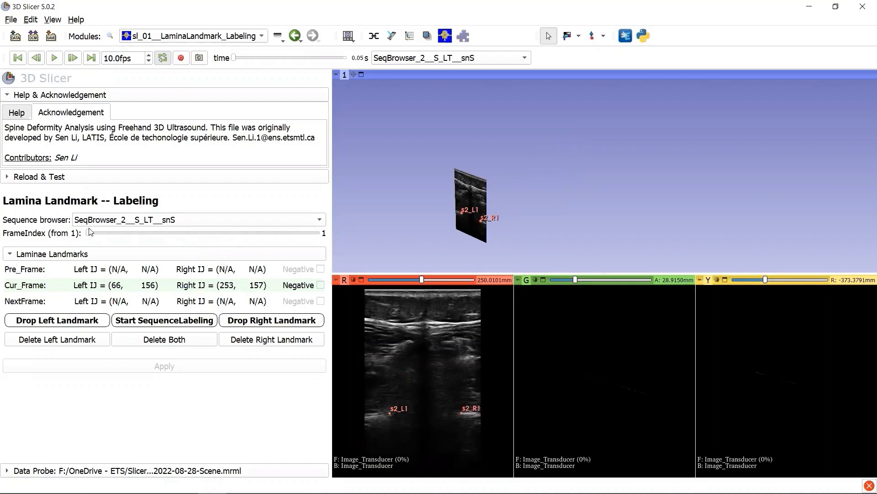
mouse_move(261, 353)
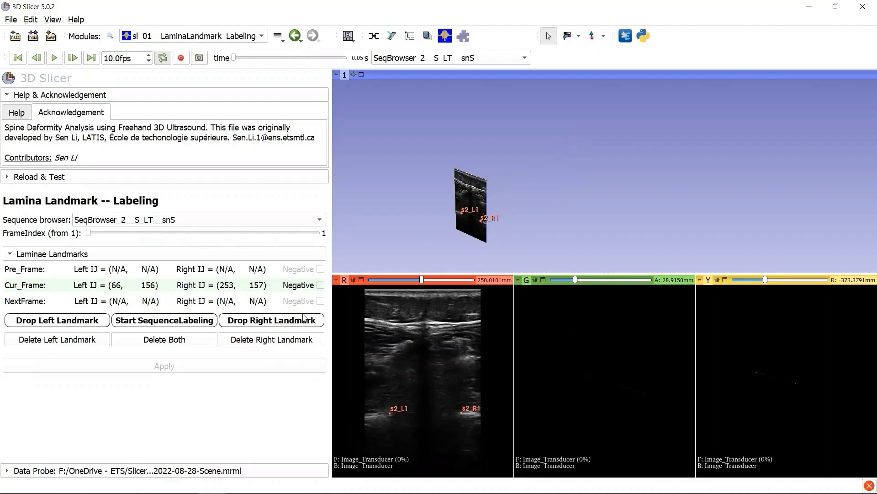
mouse_move(338, 308)
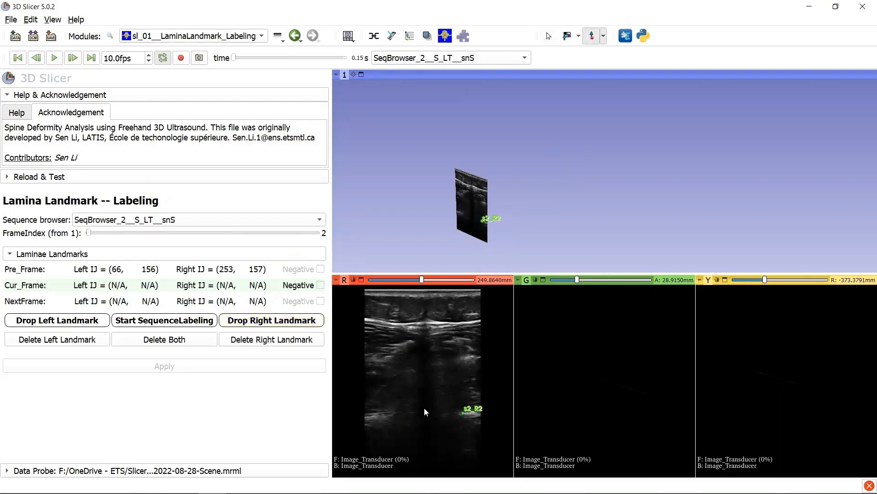
Place frame 2's right landmark, then mark frame 3's right and left laminae
left_click(384, 411)
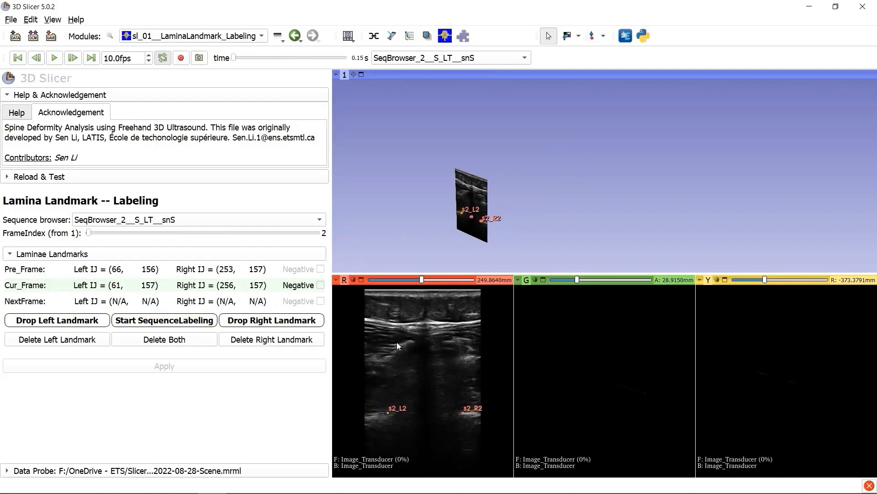
left_click(271, 320)
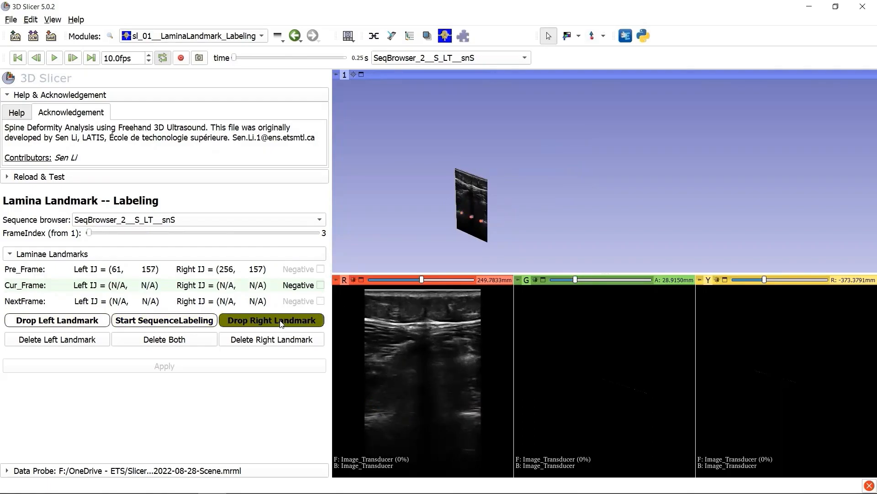
left_click(272, 319)
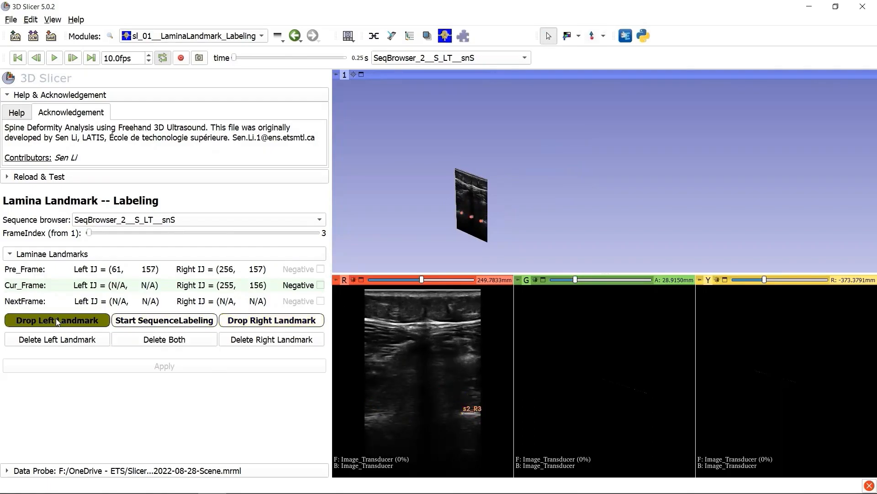
left_click(56, 319)
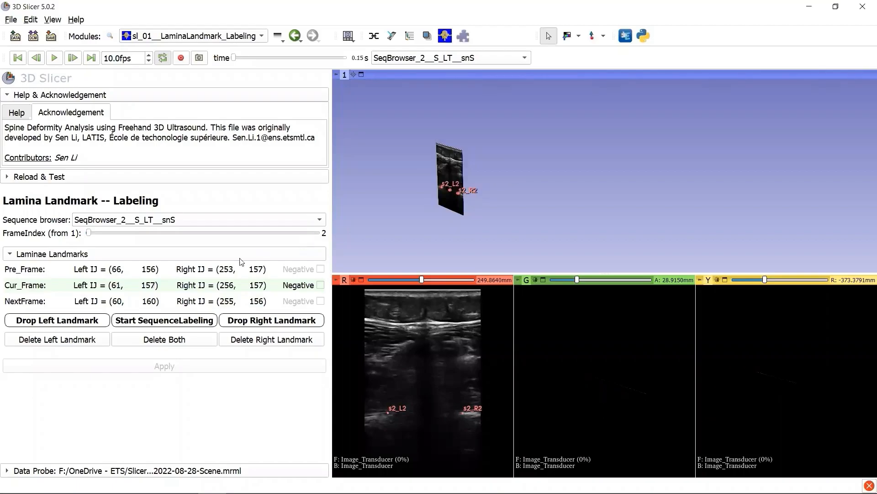
mouse_move(256, 281)
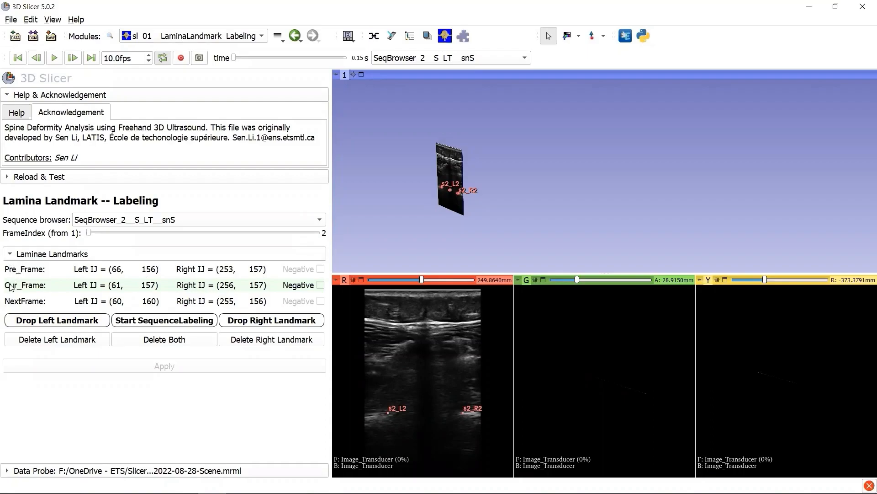
mouse_move(27, 314)
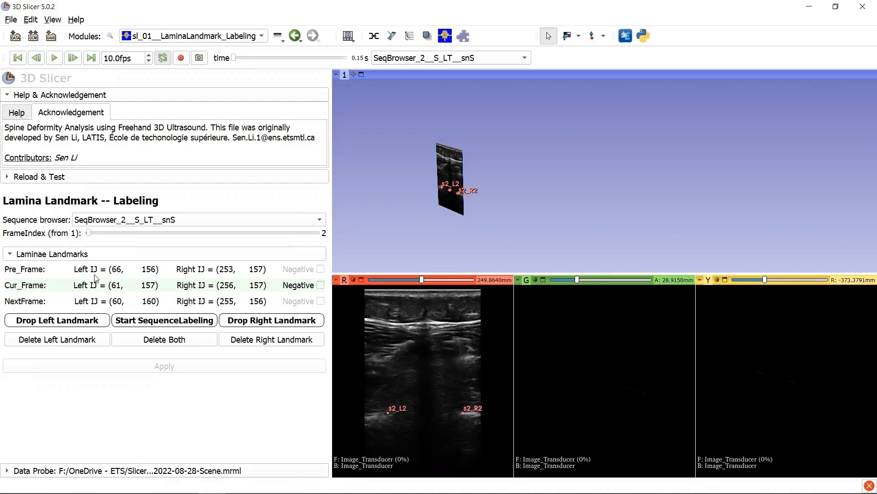
mouse_move(77, 282)
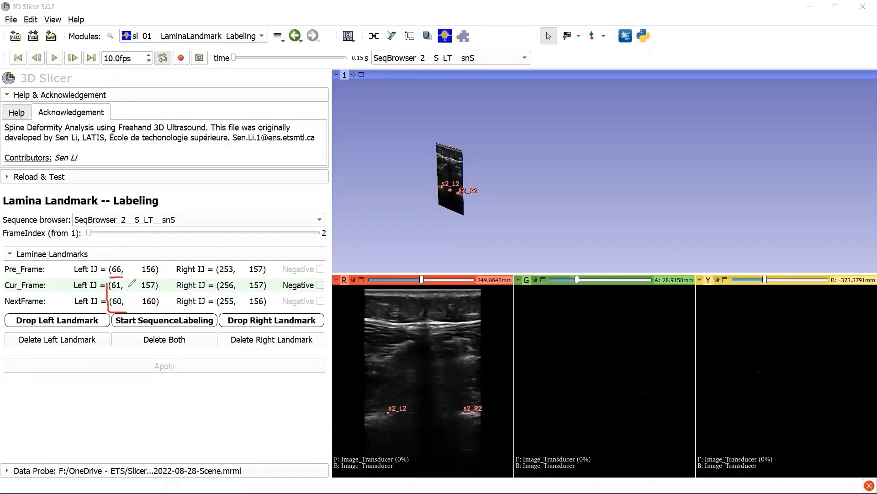
mouse_move(552, 176)
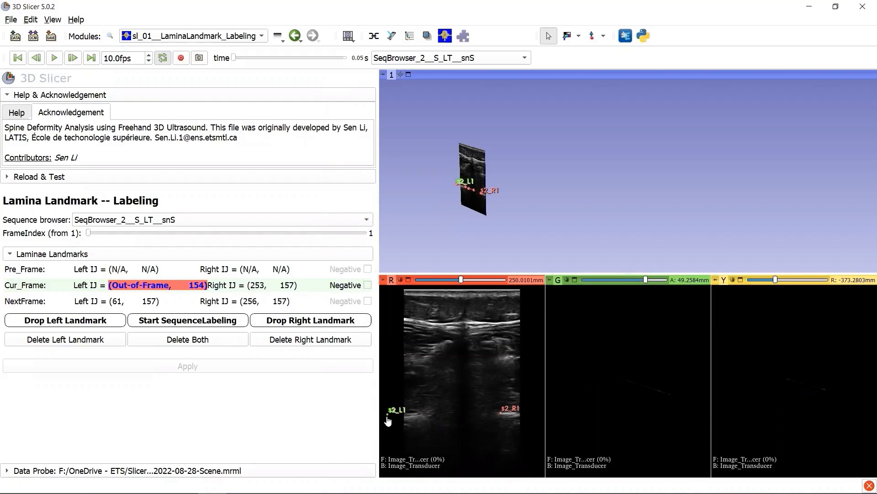
Reposition frame 1's left lamina landmark to (61,160)
left_click(428, 418)
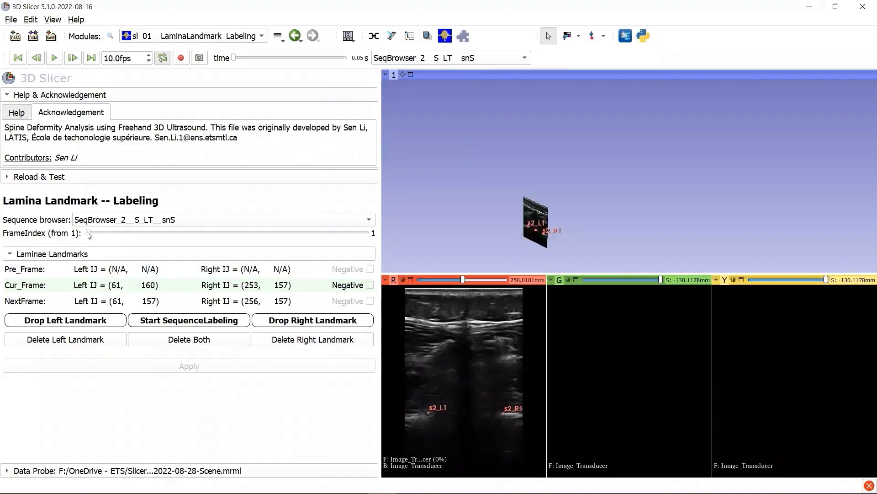
Move ahead to frame 138 and drop a right lamina landmark
left_click_drag(88, 232, 139, 233)
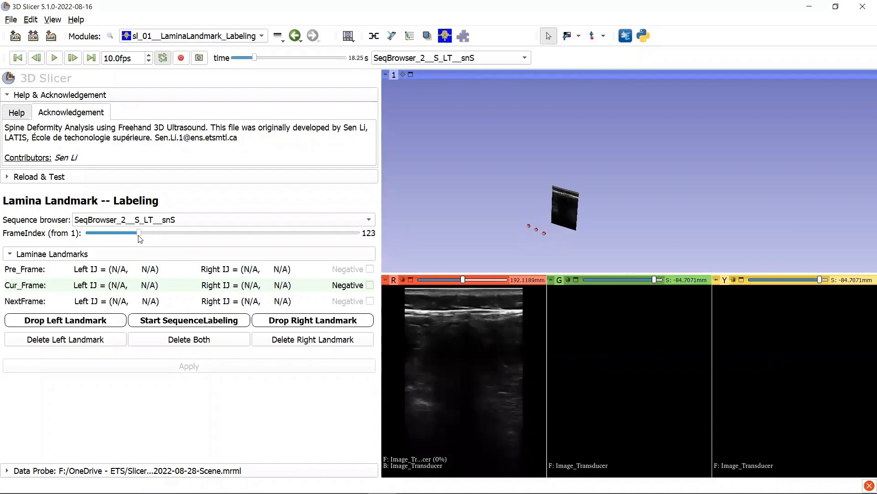
left_click_drag(139, 232, 139, 232)
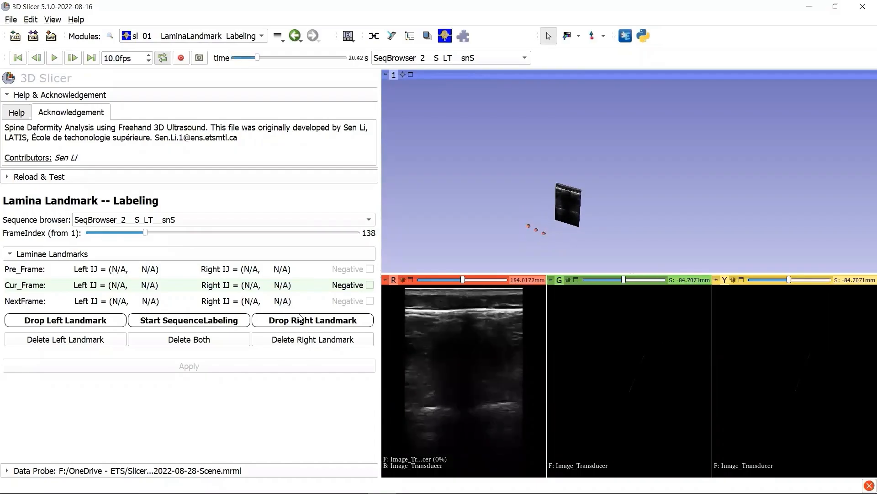
left_click(312, 319)
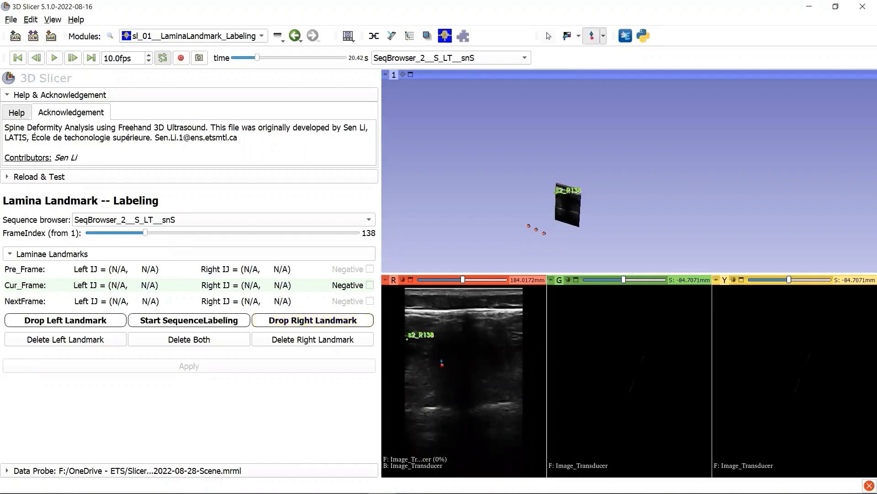
left_click(65, 320)
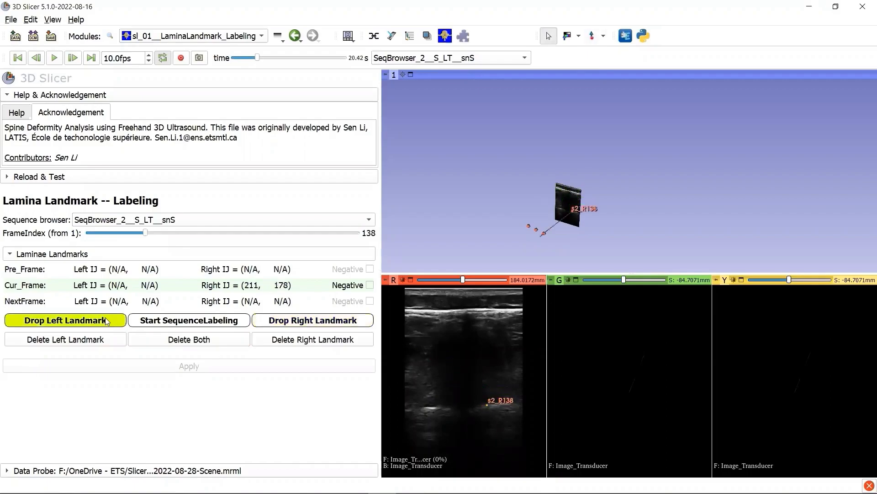
left_click(65, 319)
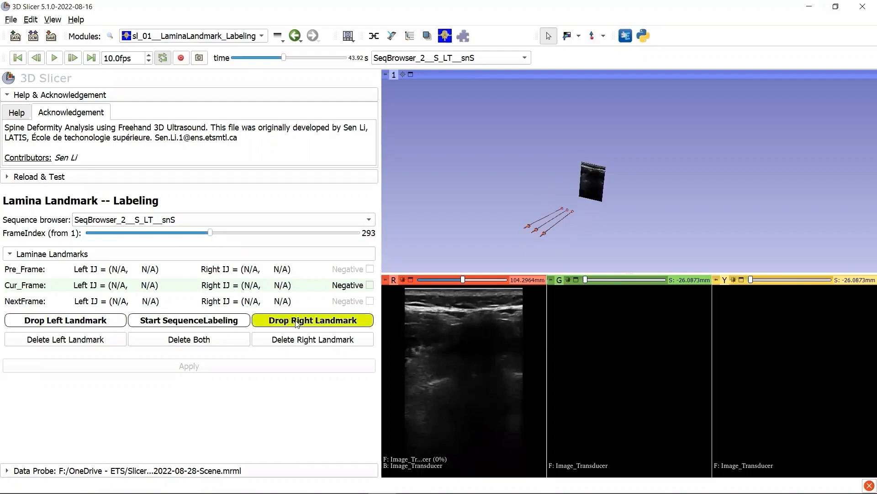
On frame 293, place right and left lamina landmarks at (103,251) and (275,262)
left_click(312, 319)
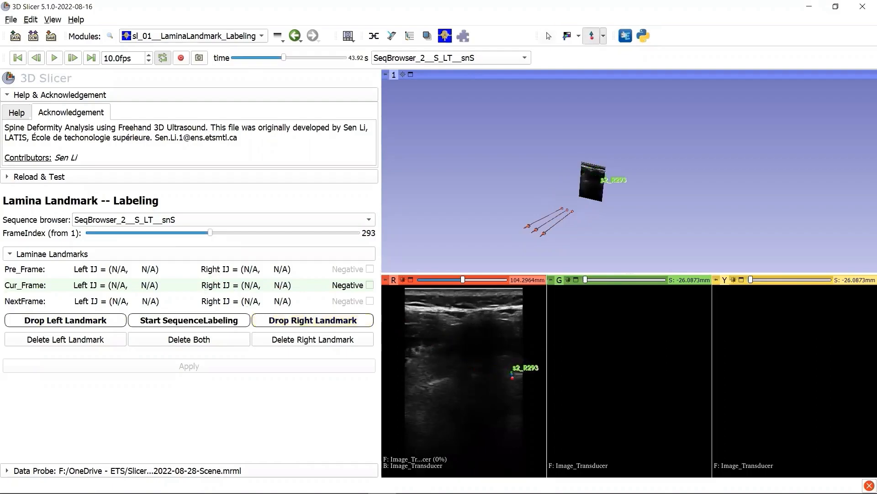
left_click(312, 319)
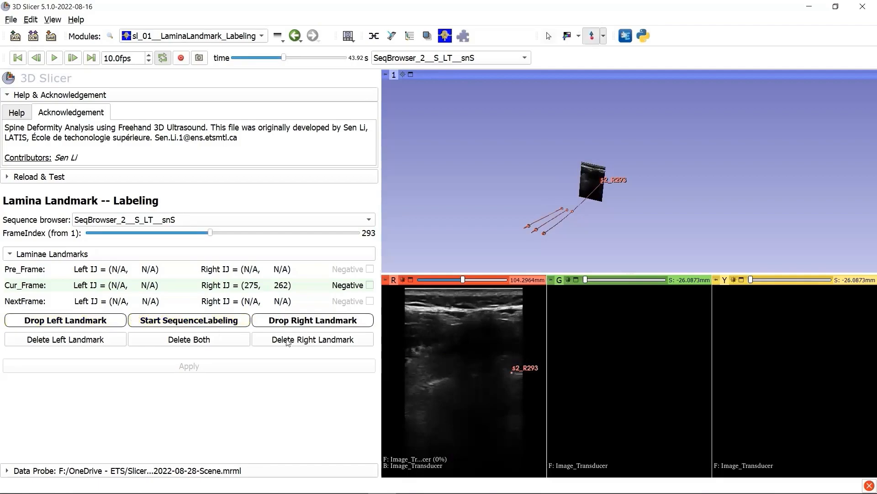
left_click(64, 320)
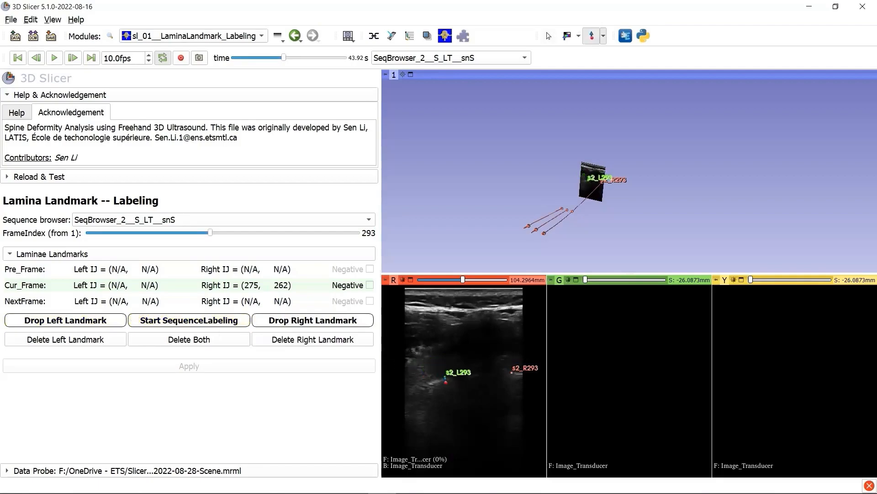
left_click(65, 319)
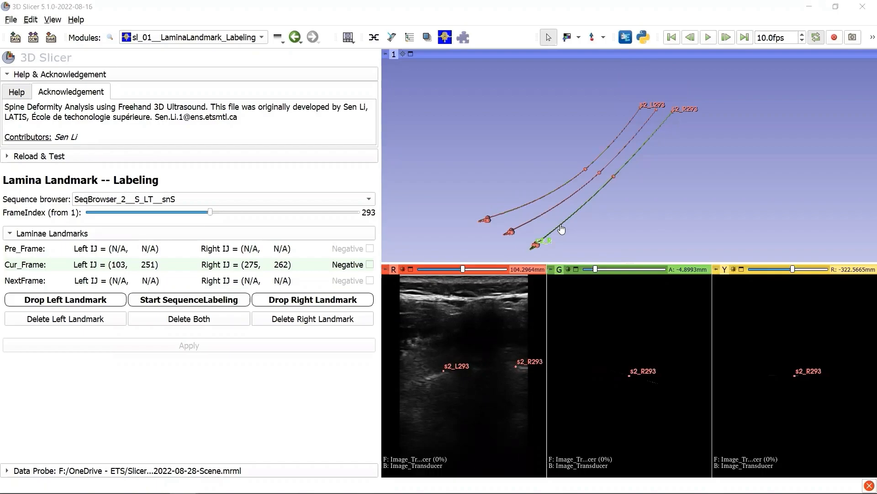
mouse_move(565, 226)
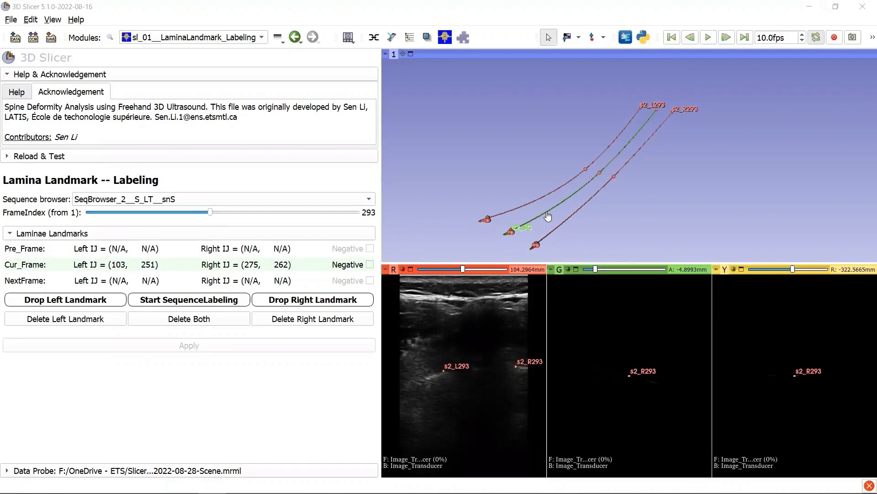
mouse_move(558, 209)
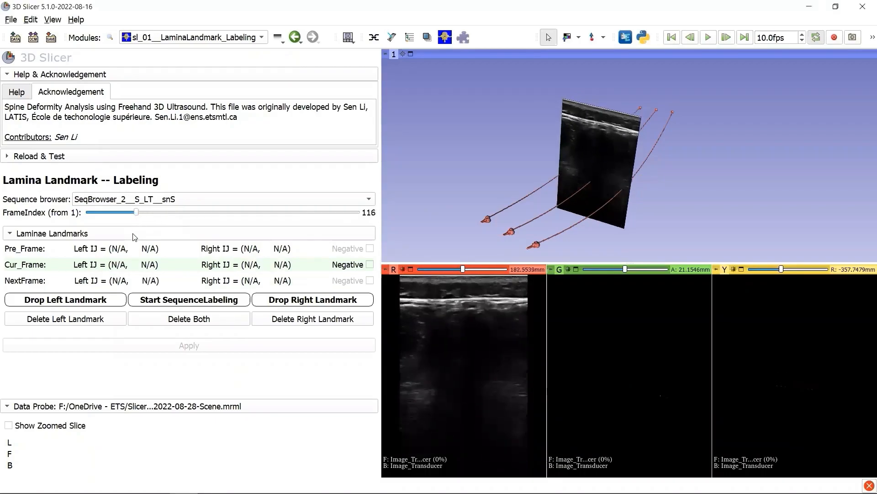
Drop landmarks on frame 116, then tick Negative to reset both to (-1,-1)
left_click(64, 299)
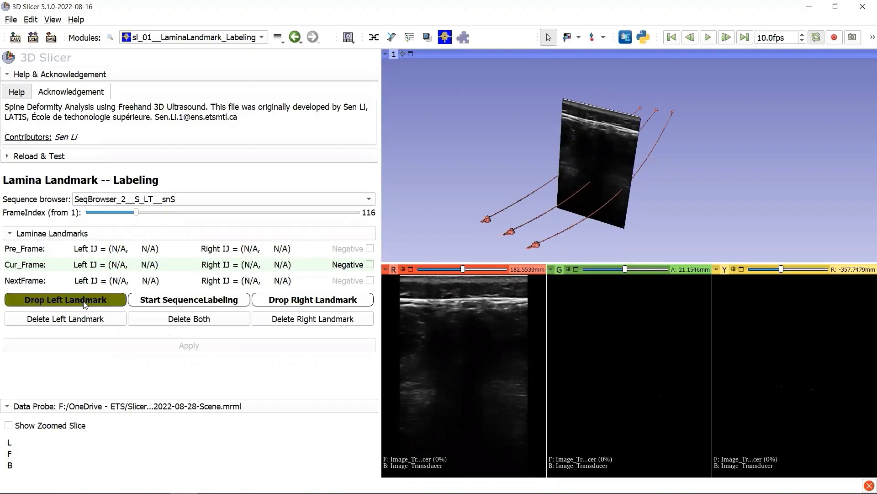
left_click(65, 299)
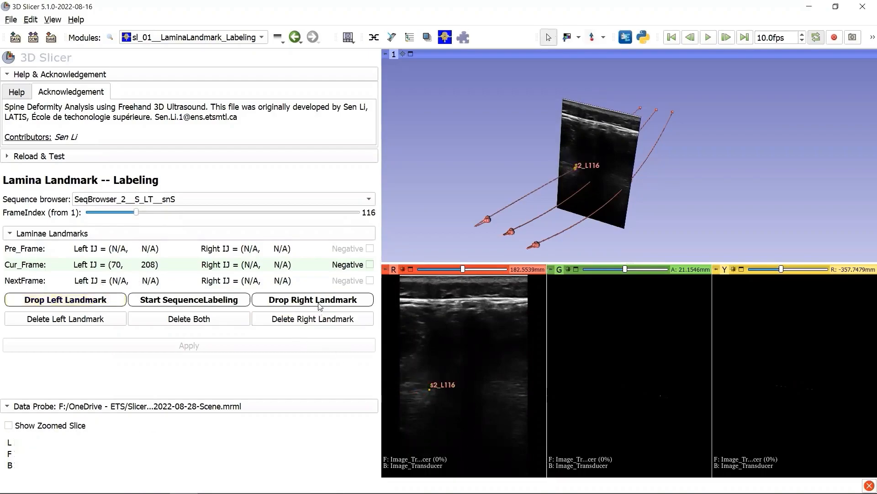
left_click(312, 300)
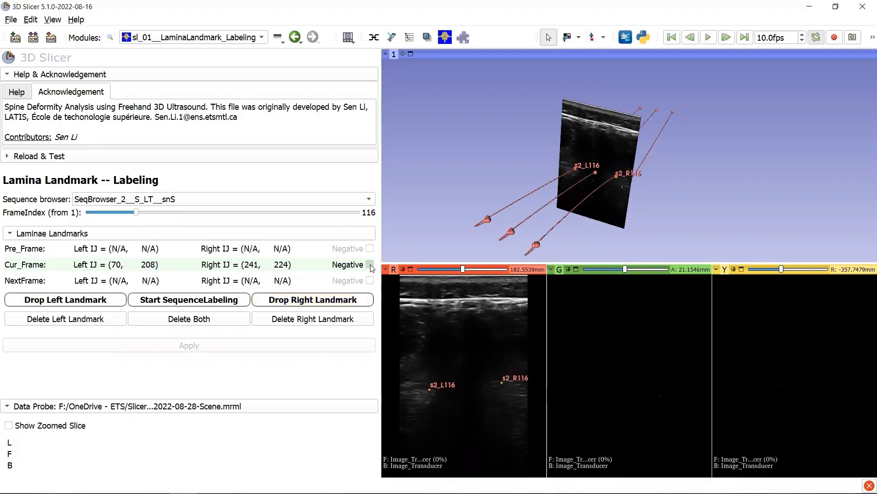
left_click(369, 265)
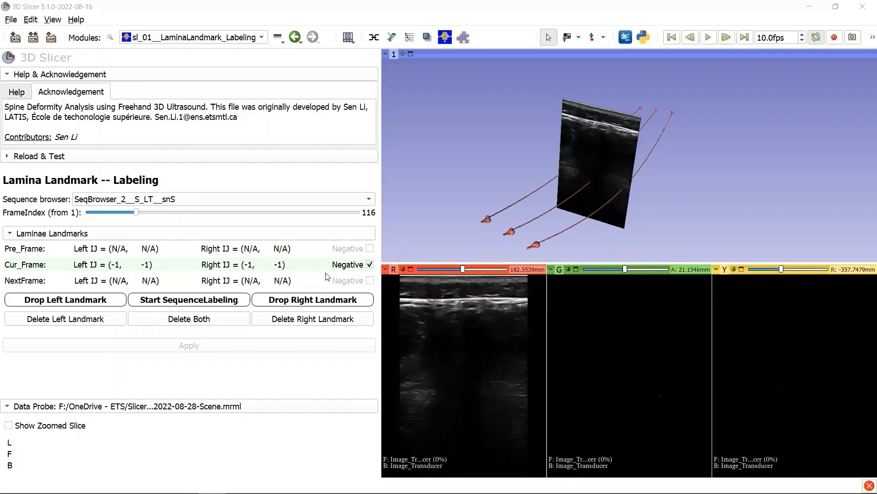
mouse_move(231, 281)
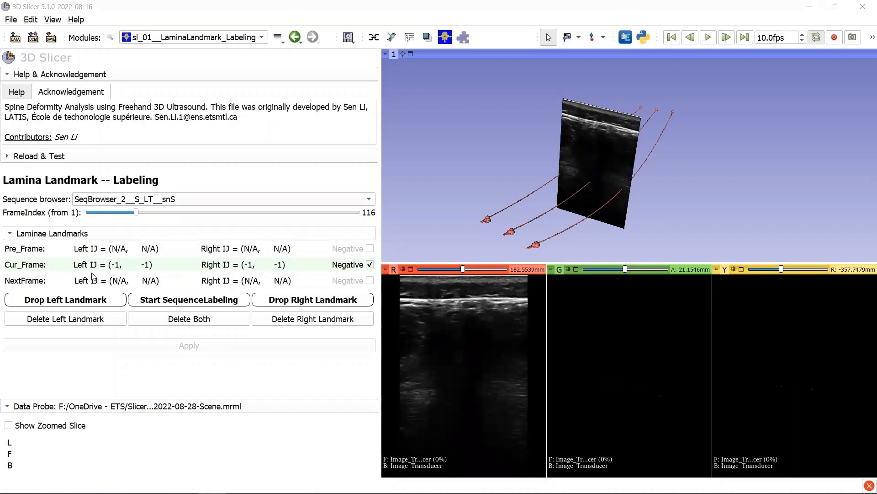
mouse_move(142, 277)
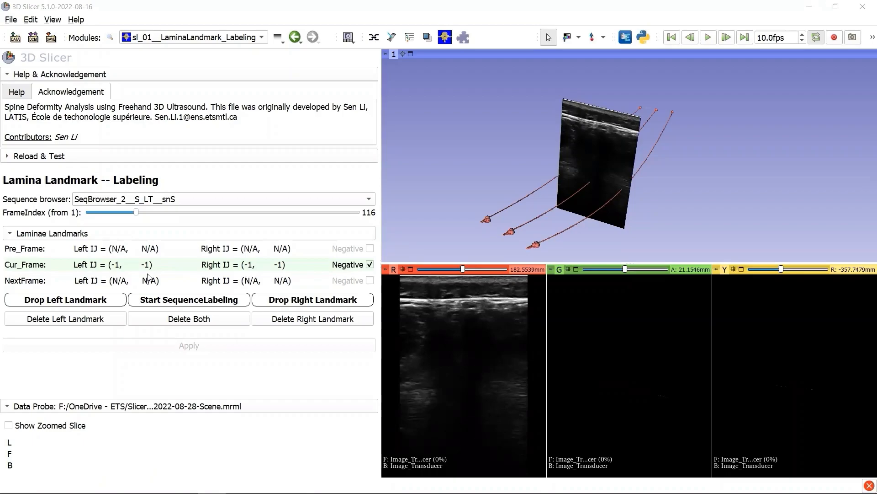
mouse_move(374, 280)
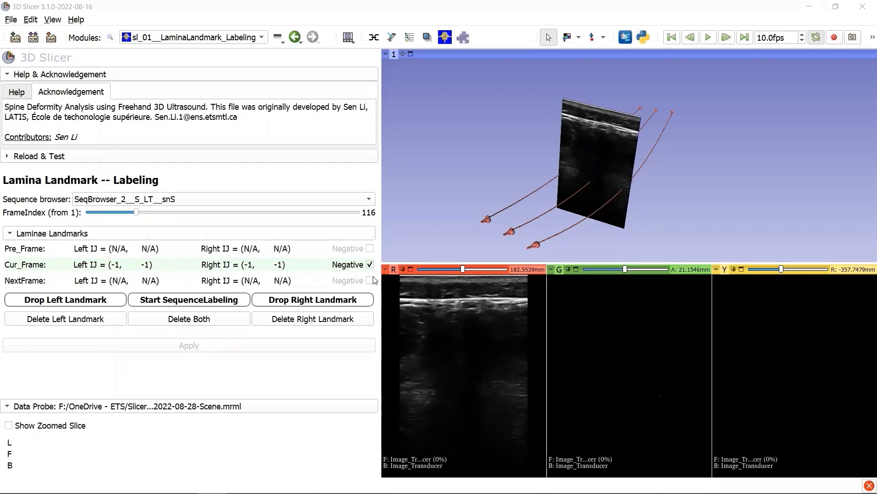
mouse_move(329, 280)
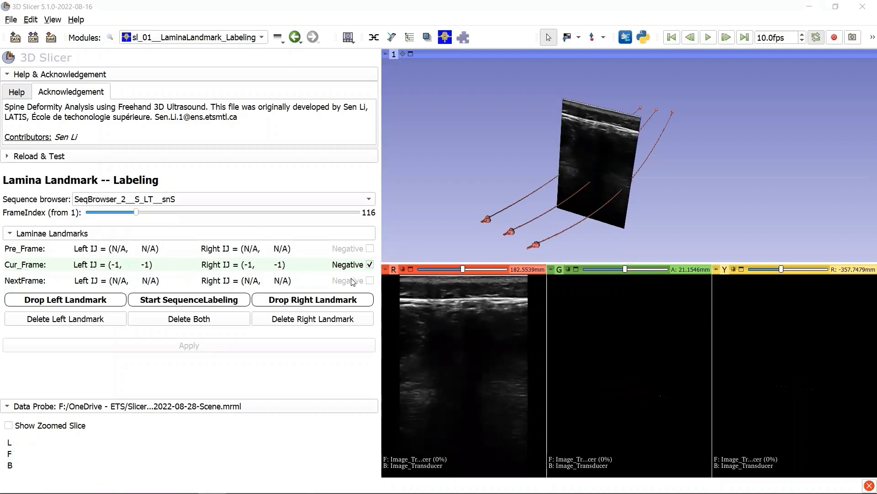
mouse_move(448, 120)
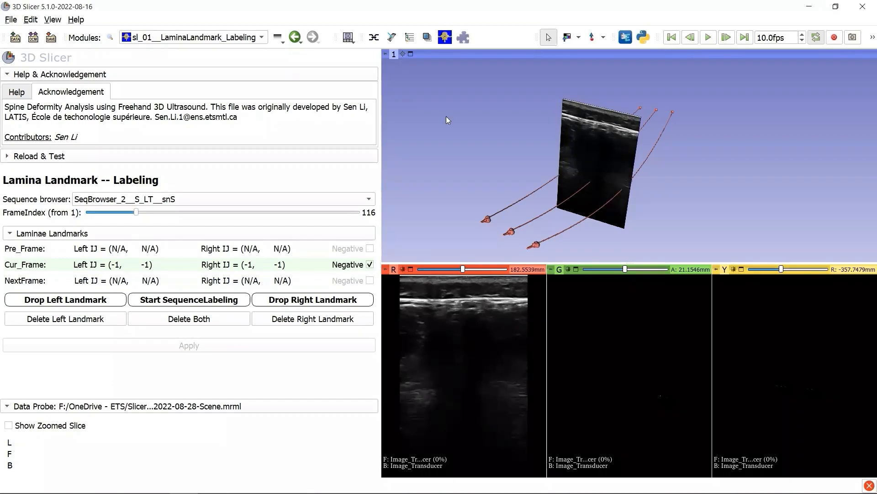
Open Sequences and make SeqBrowser_1__S_LT__snS active, syncing scan and tracking only
left_click(190, 37)
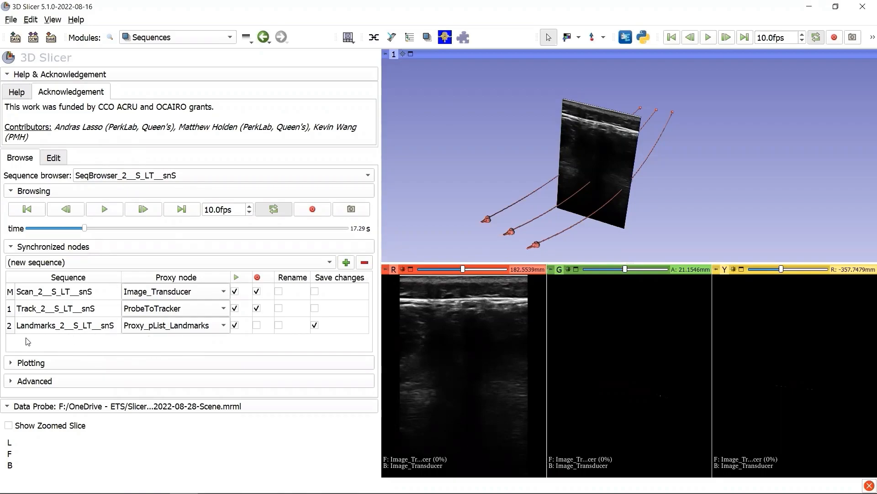
mouse_move(197, 357)
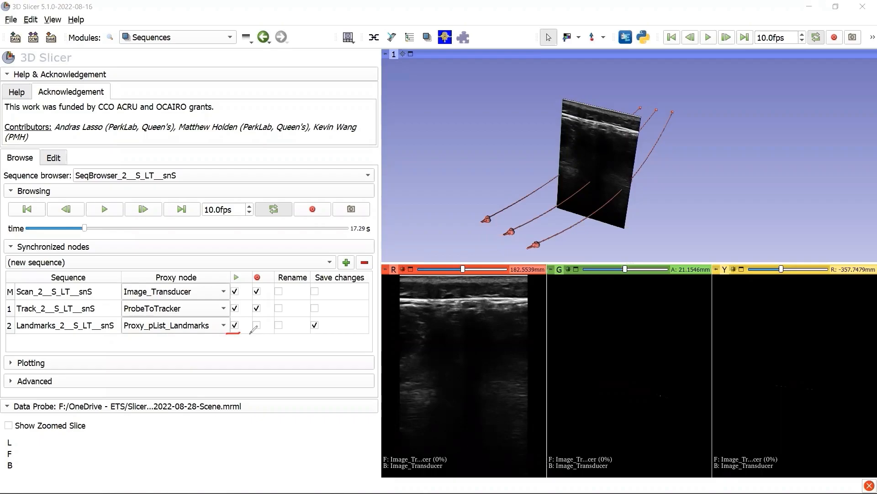
left_click(278, 325)
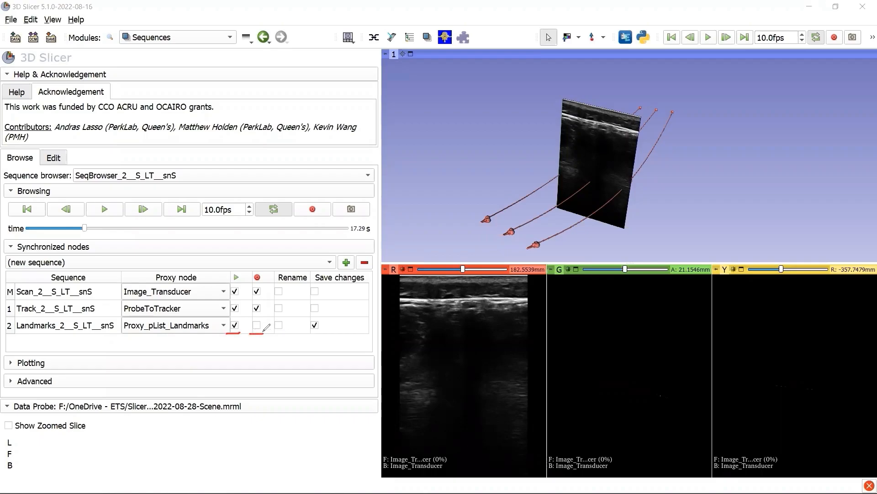
left_click(256, 325)
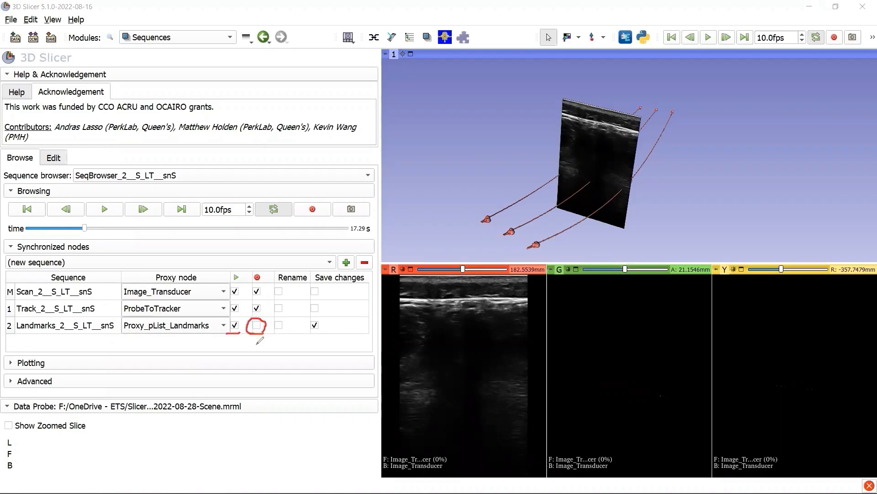
left_click(257, 325)
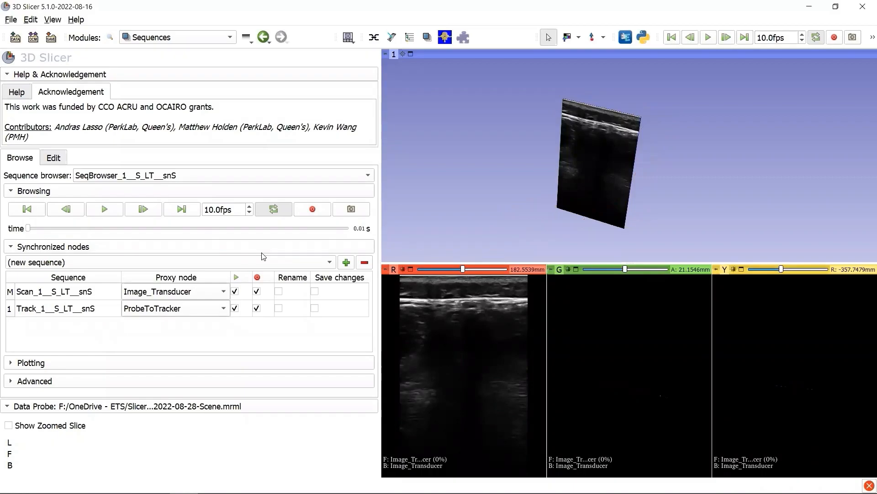
mouse_move(208, 368)
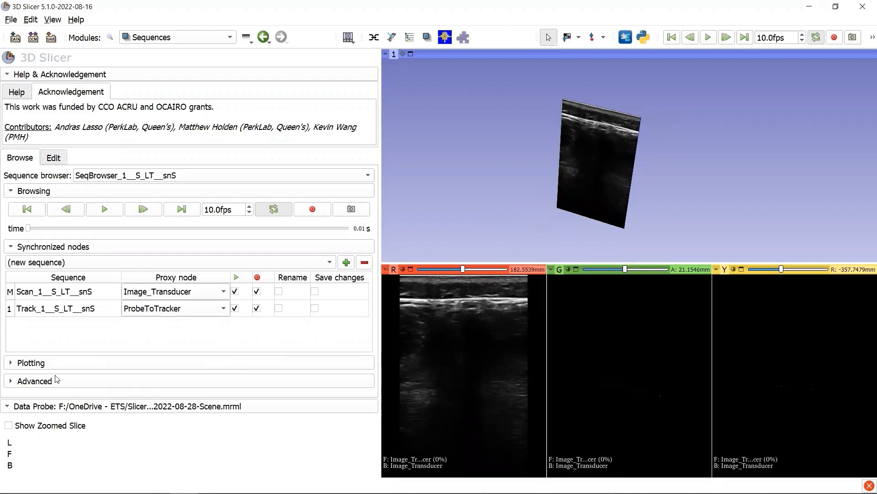
mouse_move(108, 267)
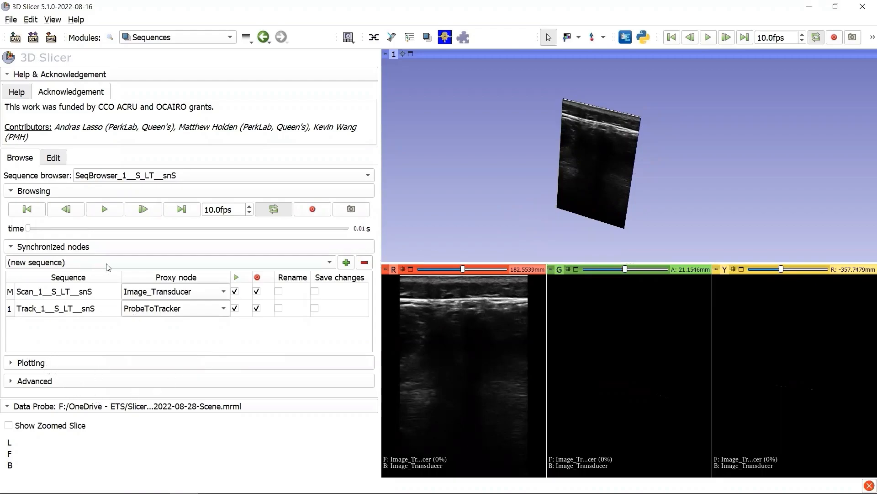
mouse_move(154, 184)
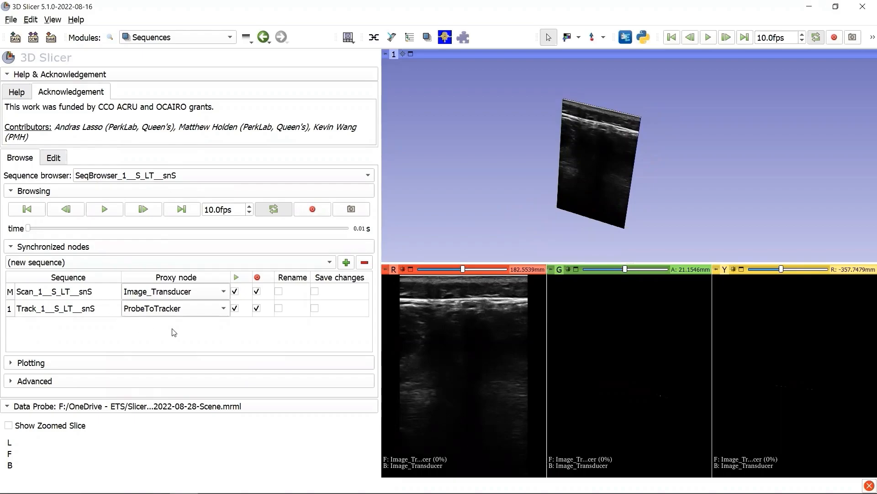
Collapse the Browsing section for SeqBrowser_1__S_LT__snS
left_click(34, 190)
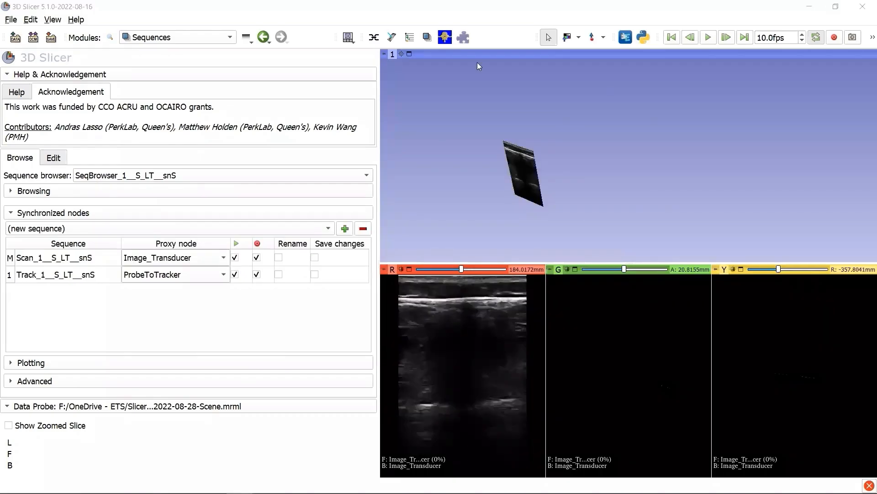
Back in labeling, mark laminae on frame 640, then move to frame 397
left_click(178, 37)
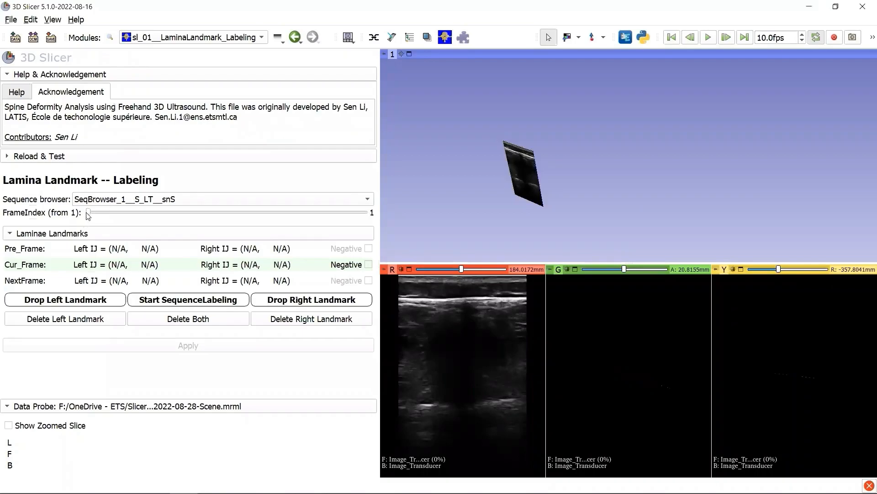
left_click_drag(87, 212, 356, 212)
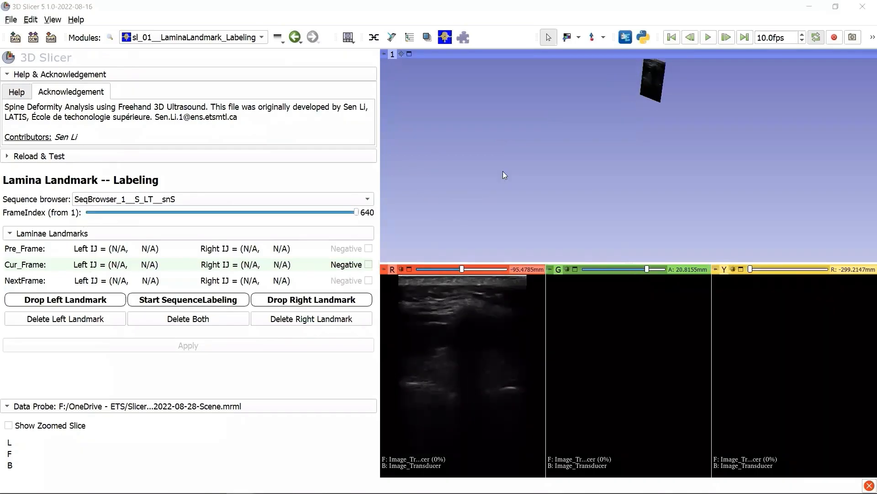
left_click(311, 299)
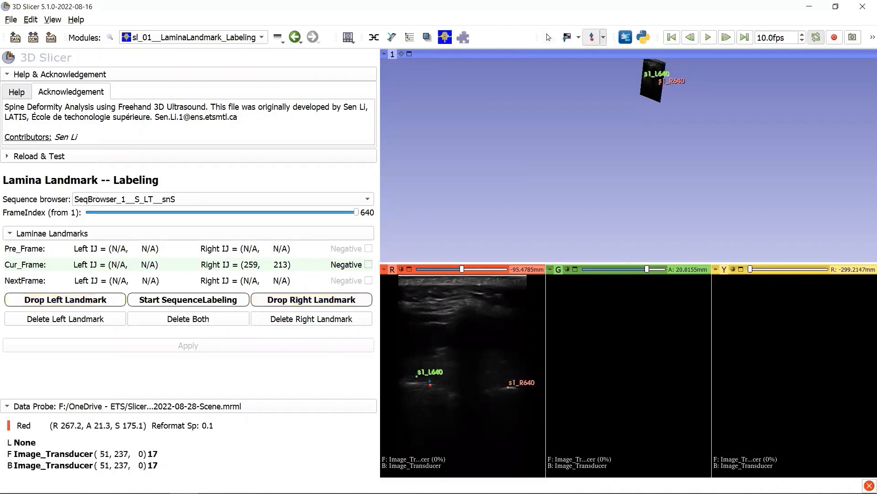
left_click_drag(356, 212, 273, 212)
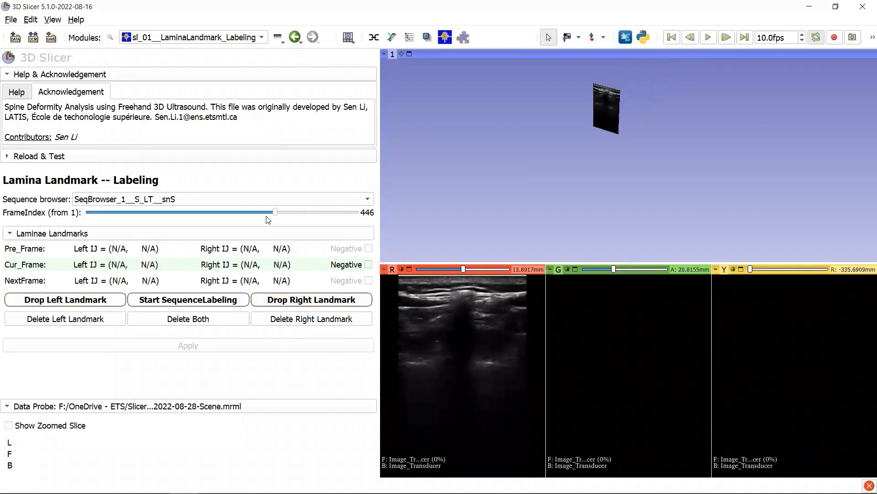
left_click_drag(274, 212, 254, 211)
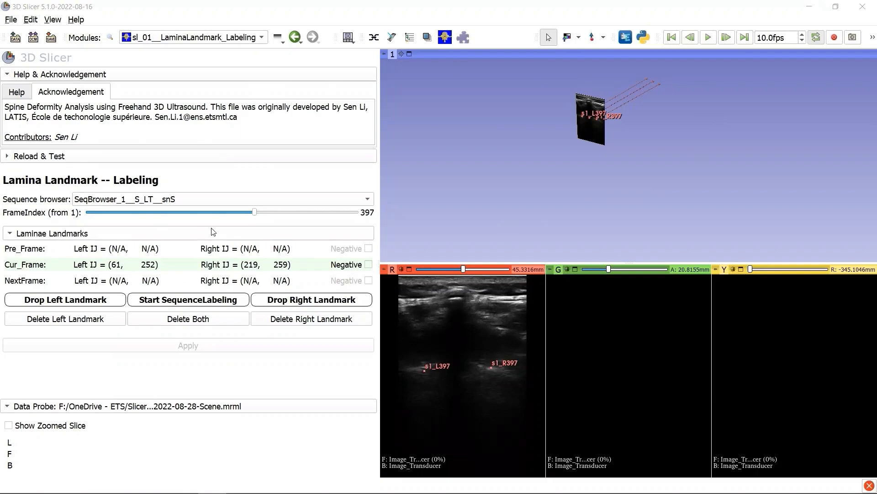
mouse_move(333, 155)
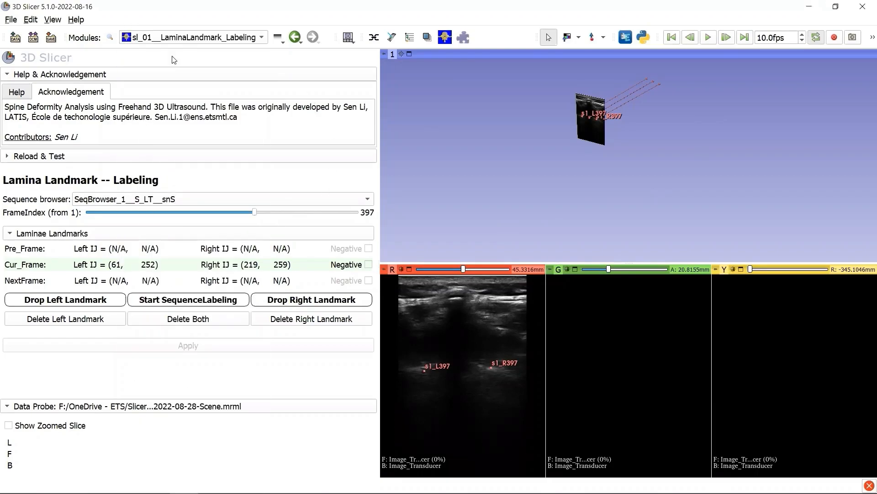
In the Markups module, turn on visibility of curves c2_L, c2_R and c2_SC
left_click(190, 37)
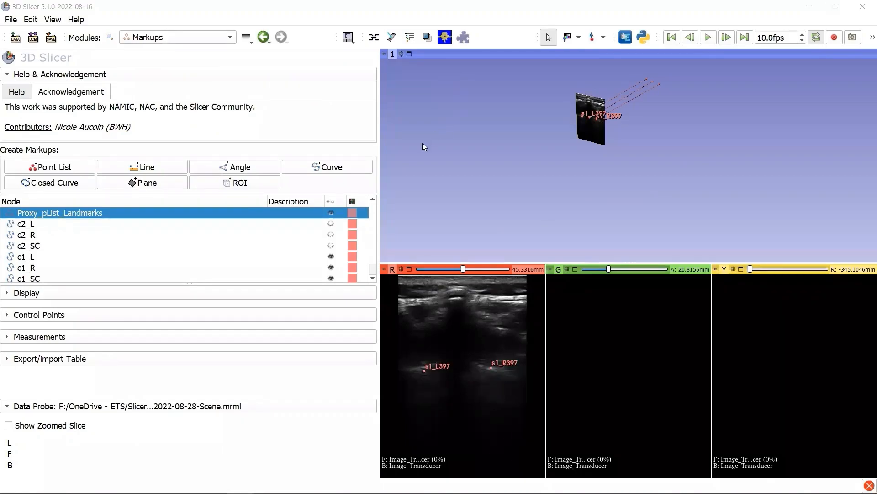
left_click(26, 223)
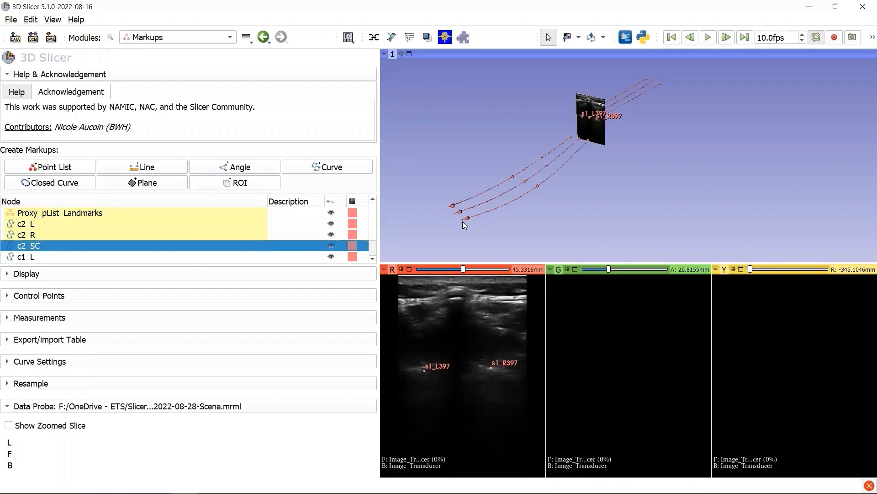
mouse_move(548, 151)
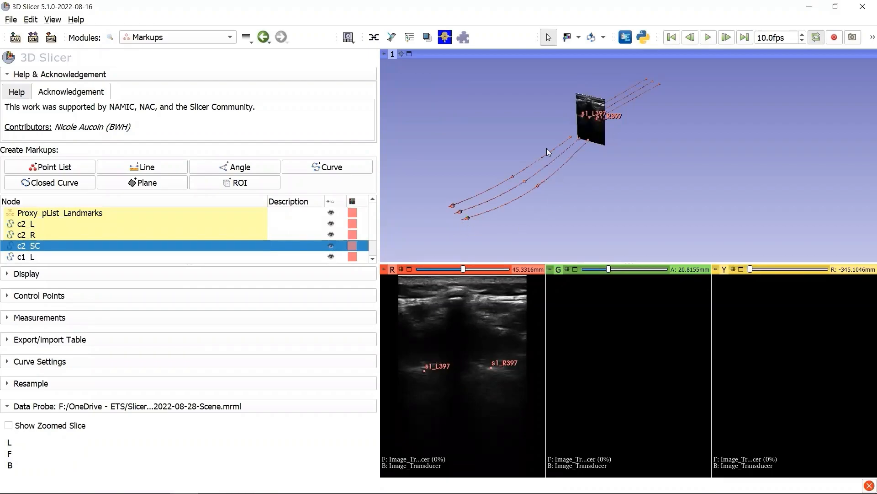
mouse_move(678, 192)
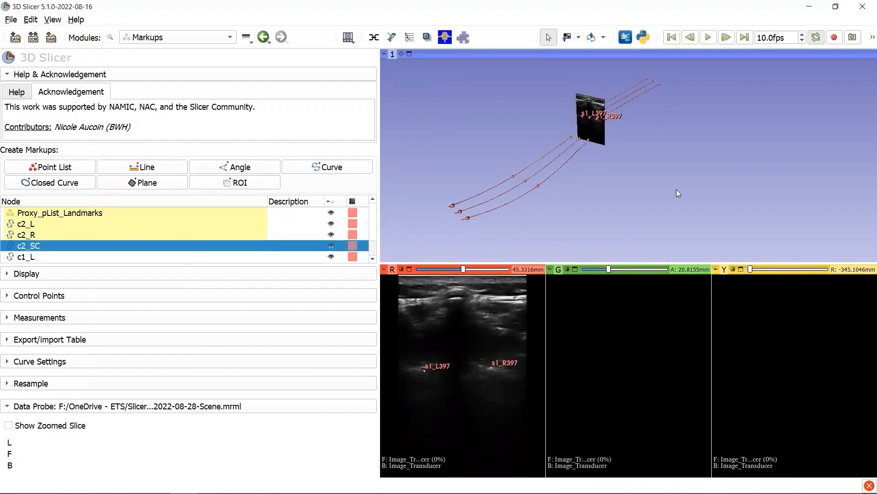
mouse_move(681, 172)
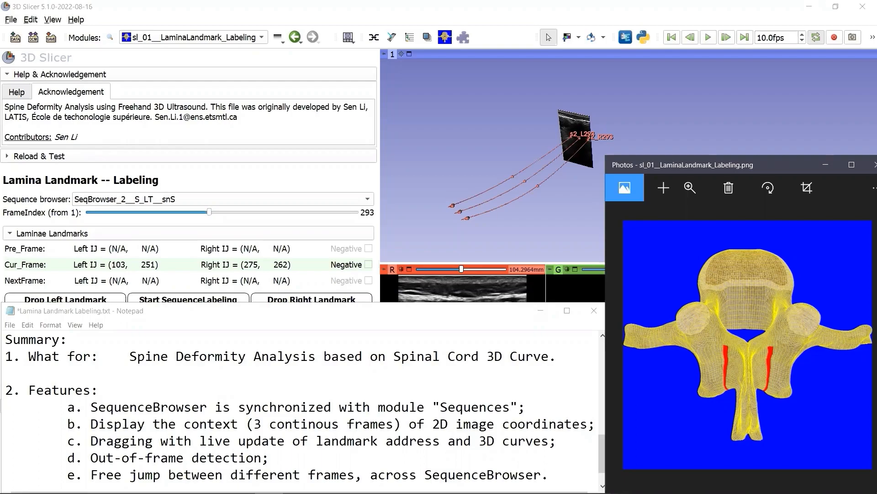
mouse_move(62, 210)
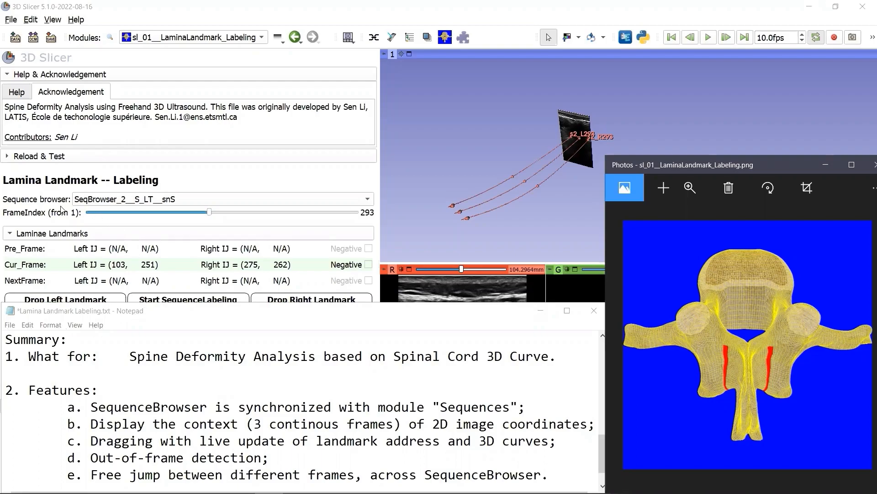
mouse_move(330, 225)
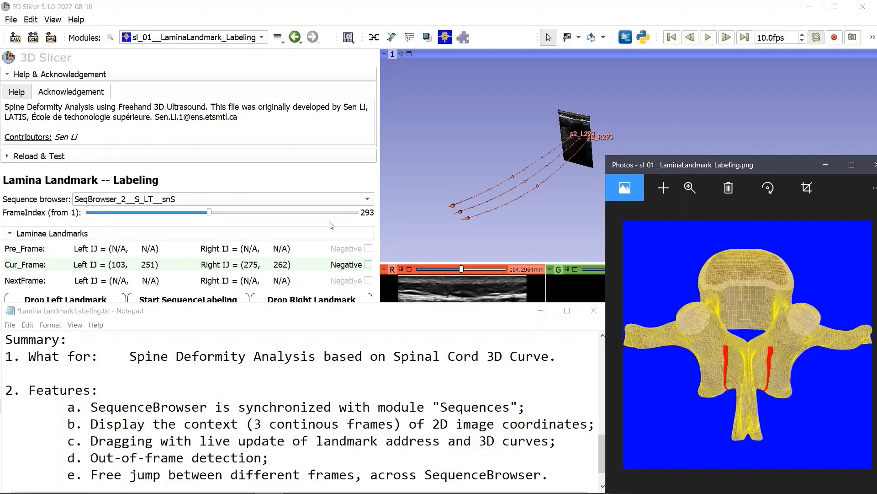
mouse_move(384, 219)
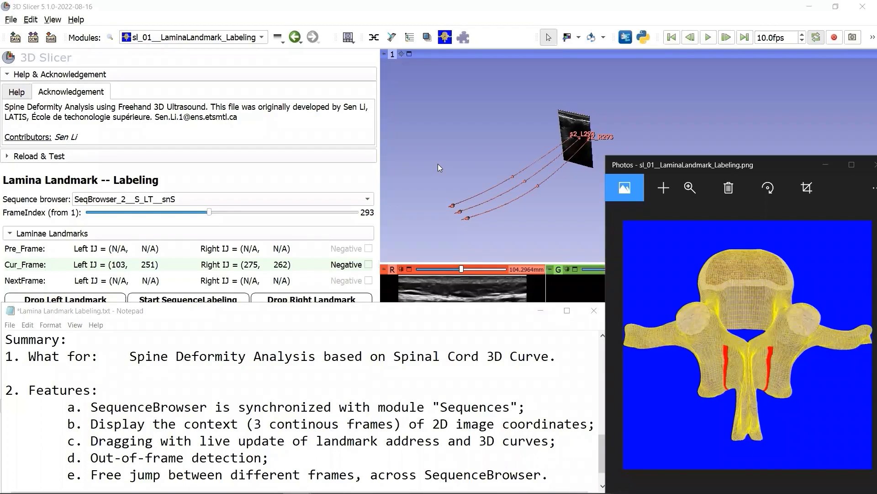
mouse_move(186, 326)
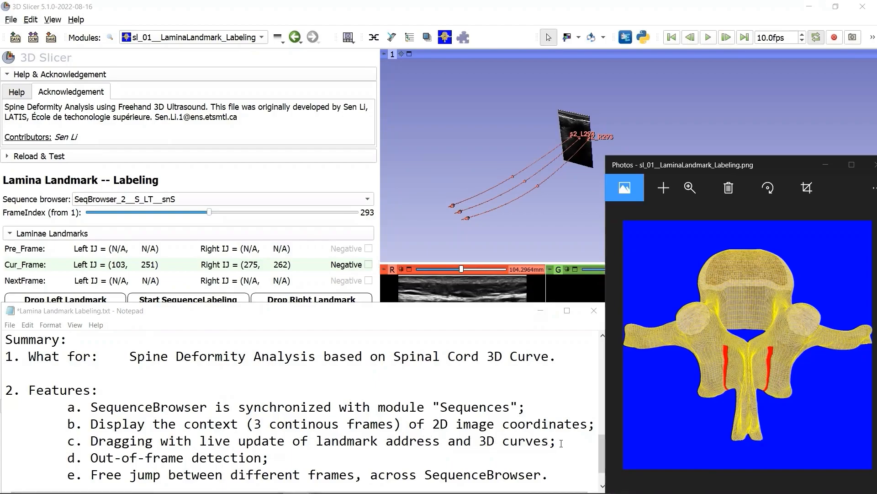
left_click_drag(161, 457, 269, 457)
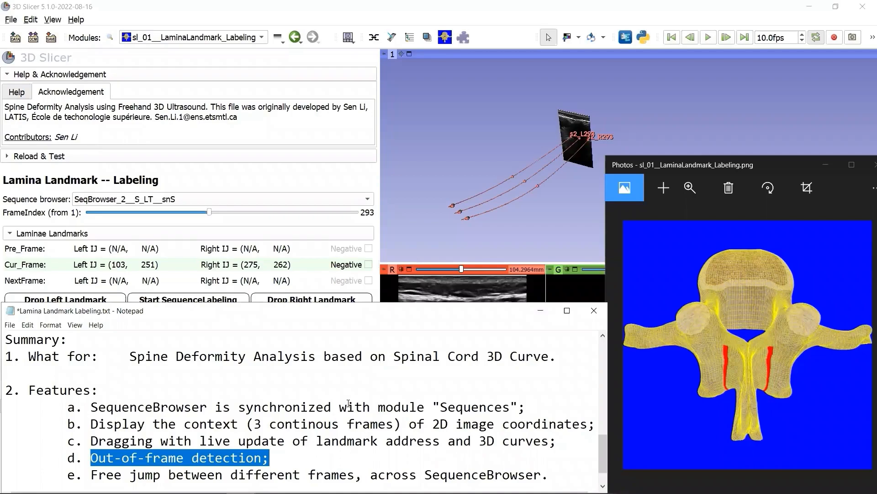
left_click(169, 459)
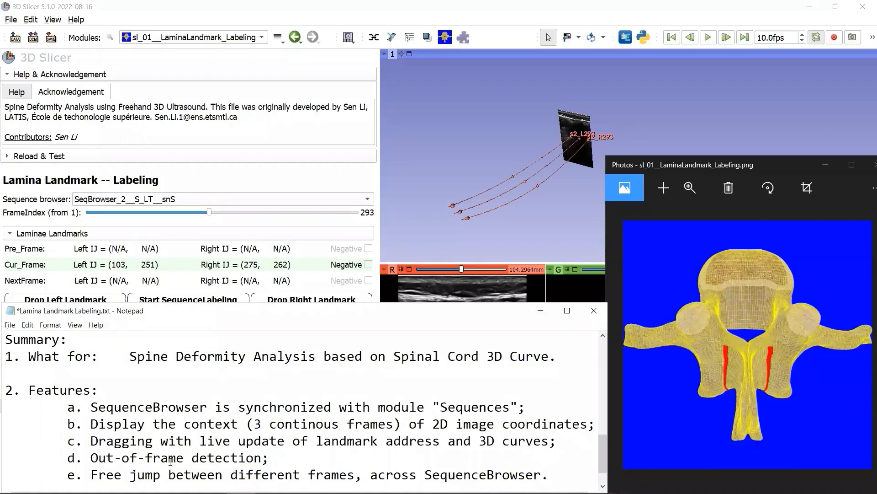
double_click(125, 474)
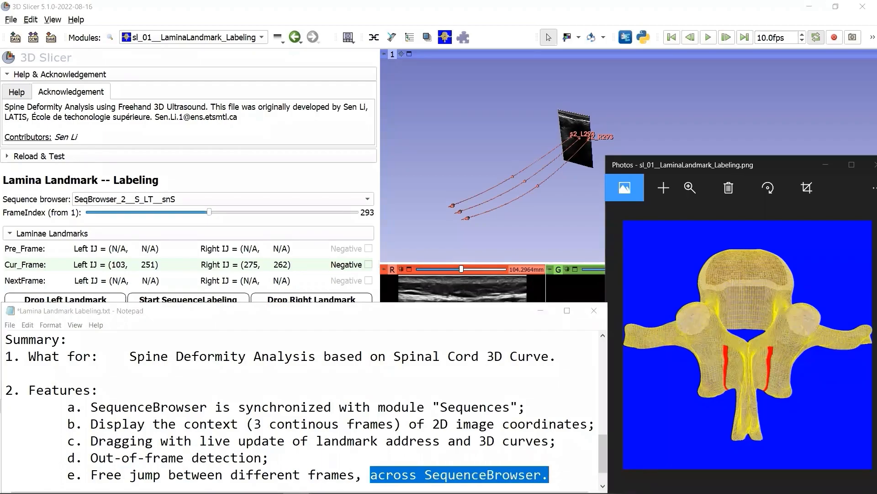
mouse_move(488, 97)
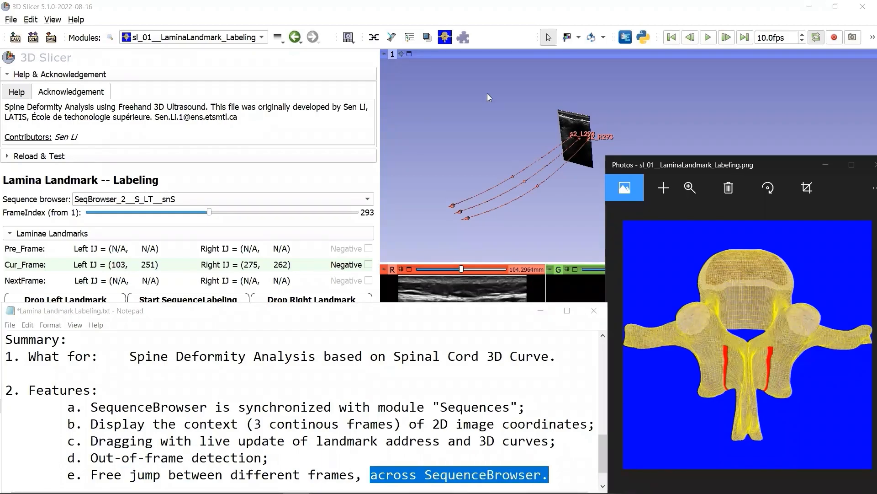